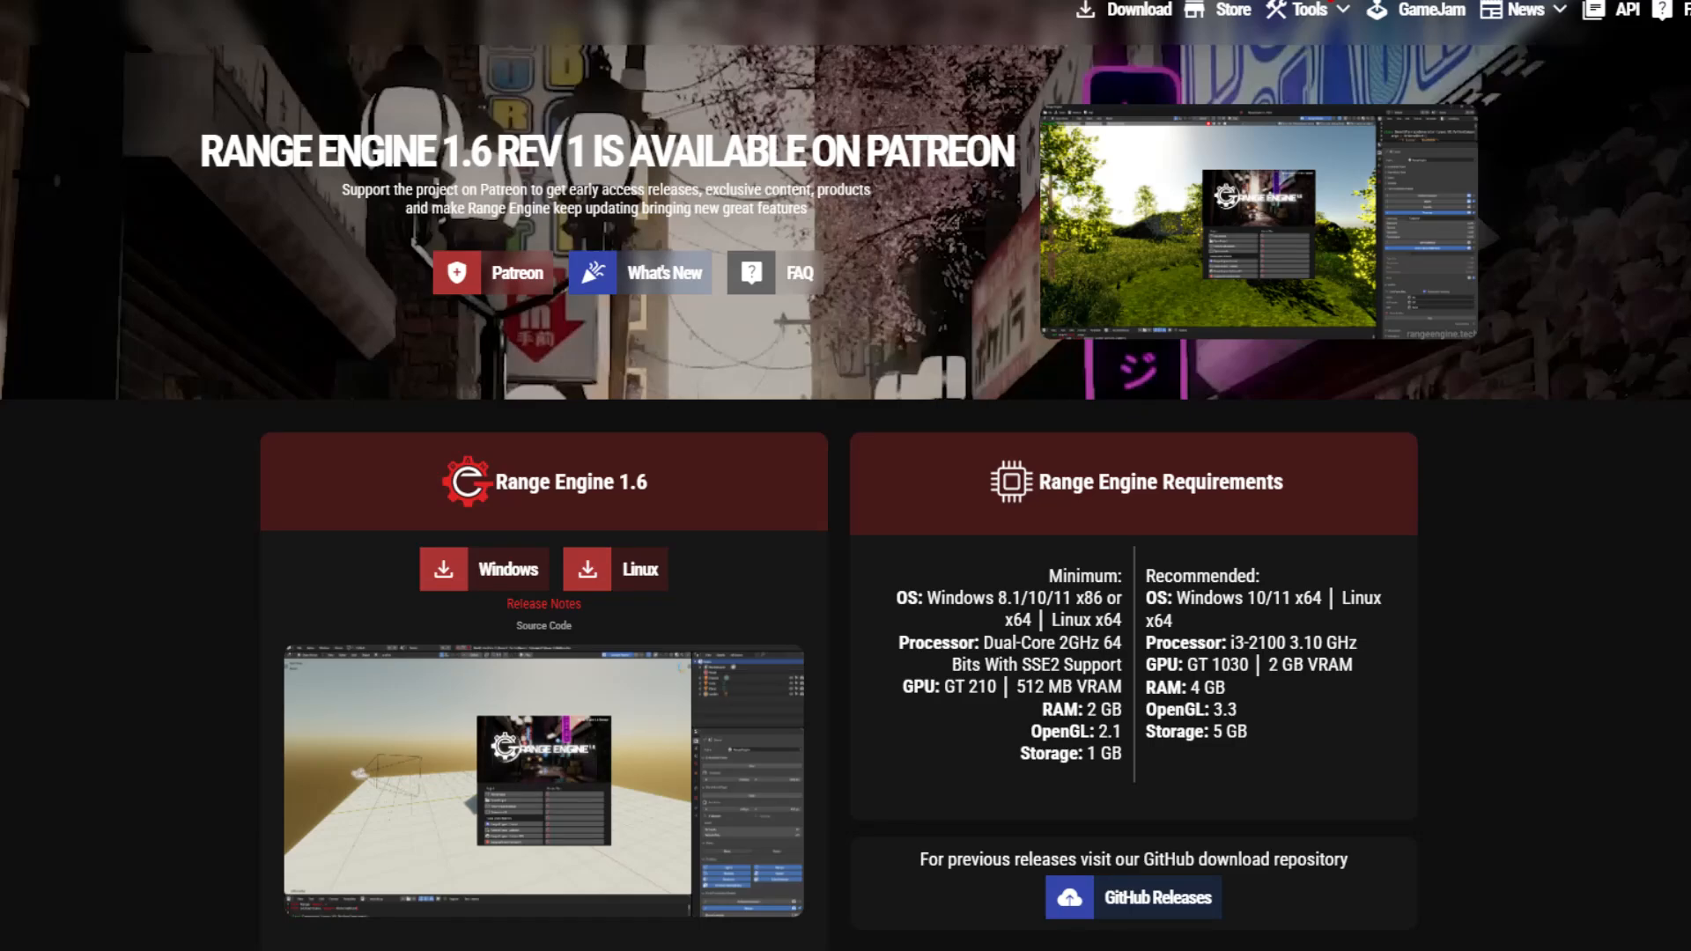
Drag Empty_Sun upward so the sunset lighting becomes bright daylight with a blue sky.
scroll(down, 3)
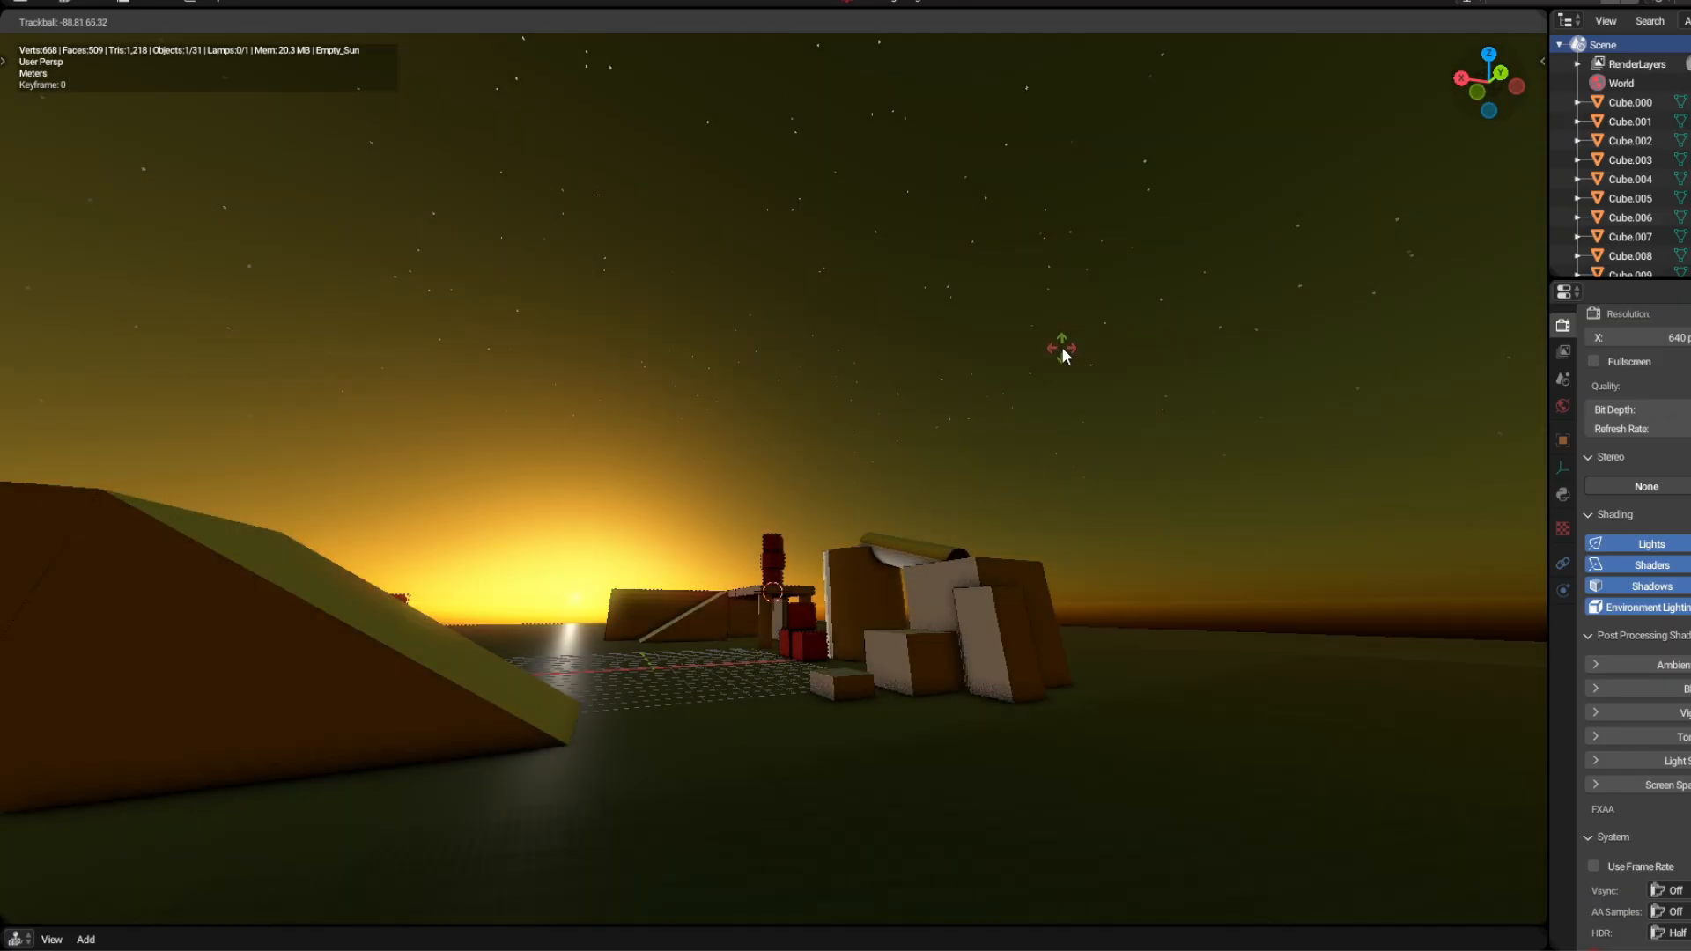
drag(1062, 356, 1062, 405)
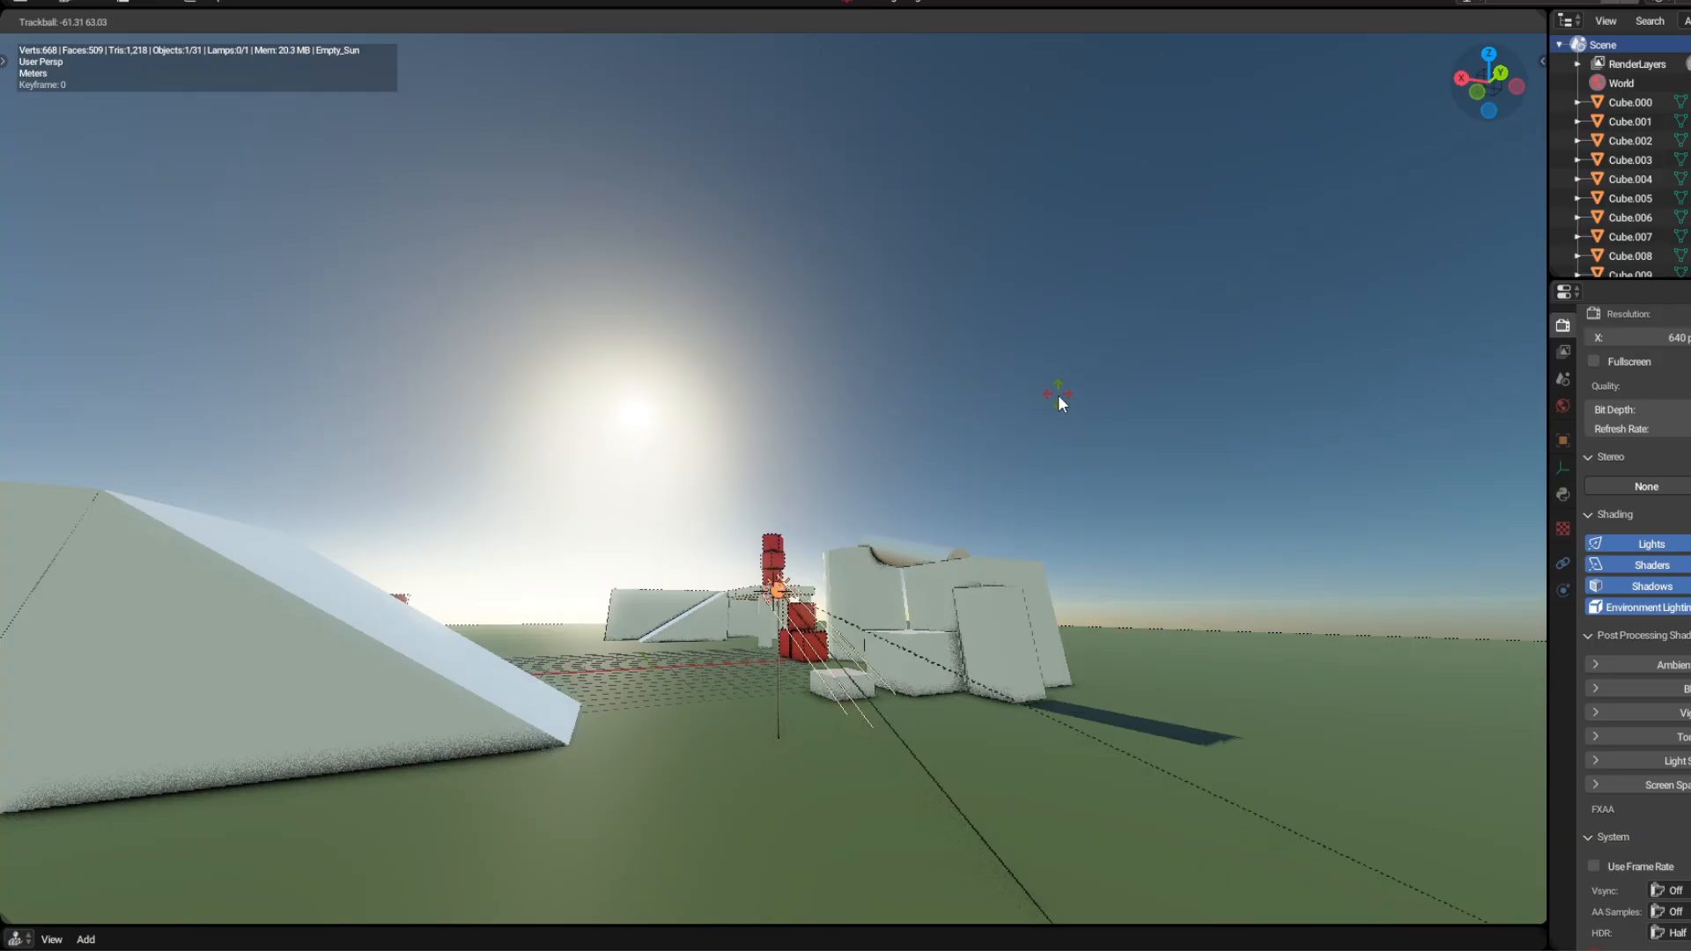
drag(1062, 406, 959, 491)
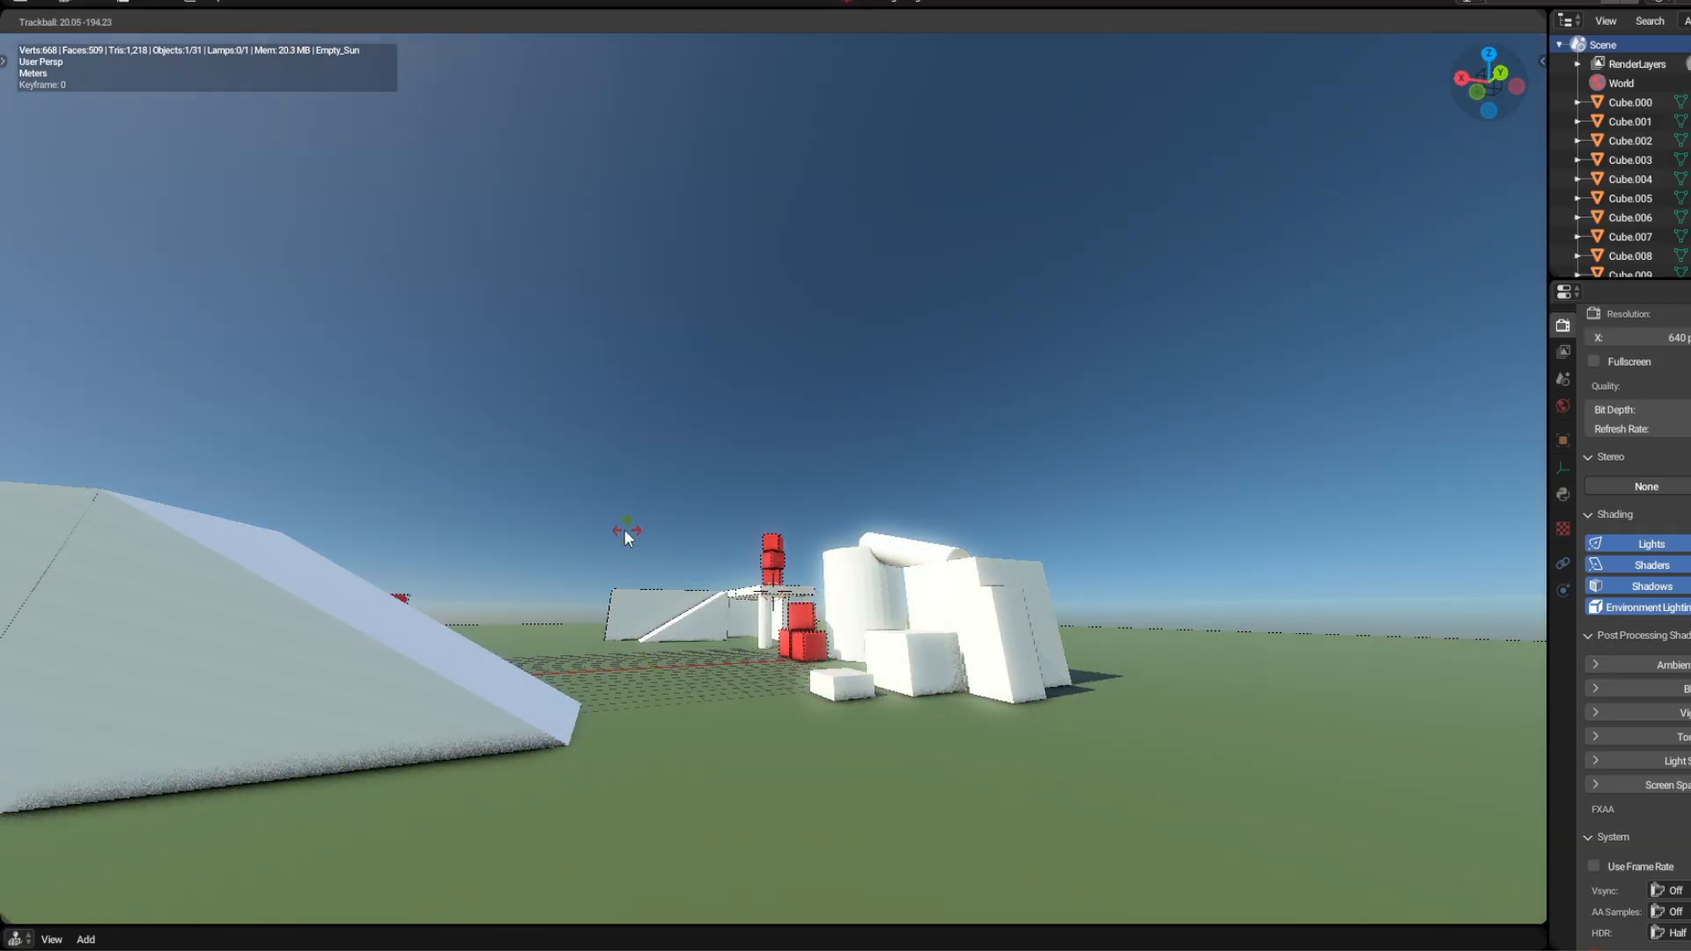
drag(629, 537, 770, 240)
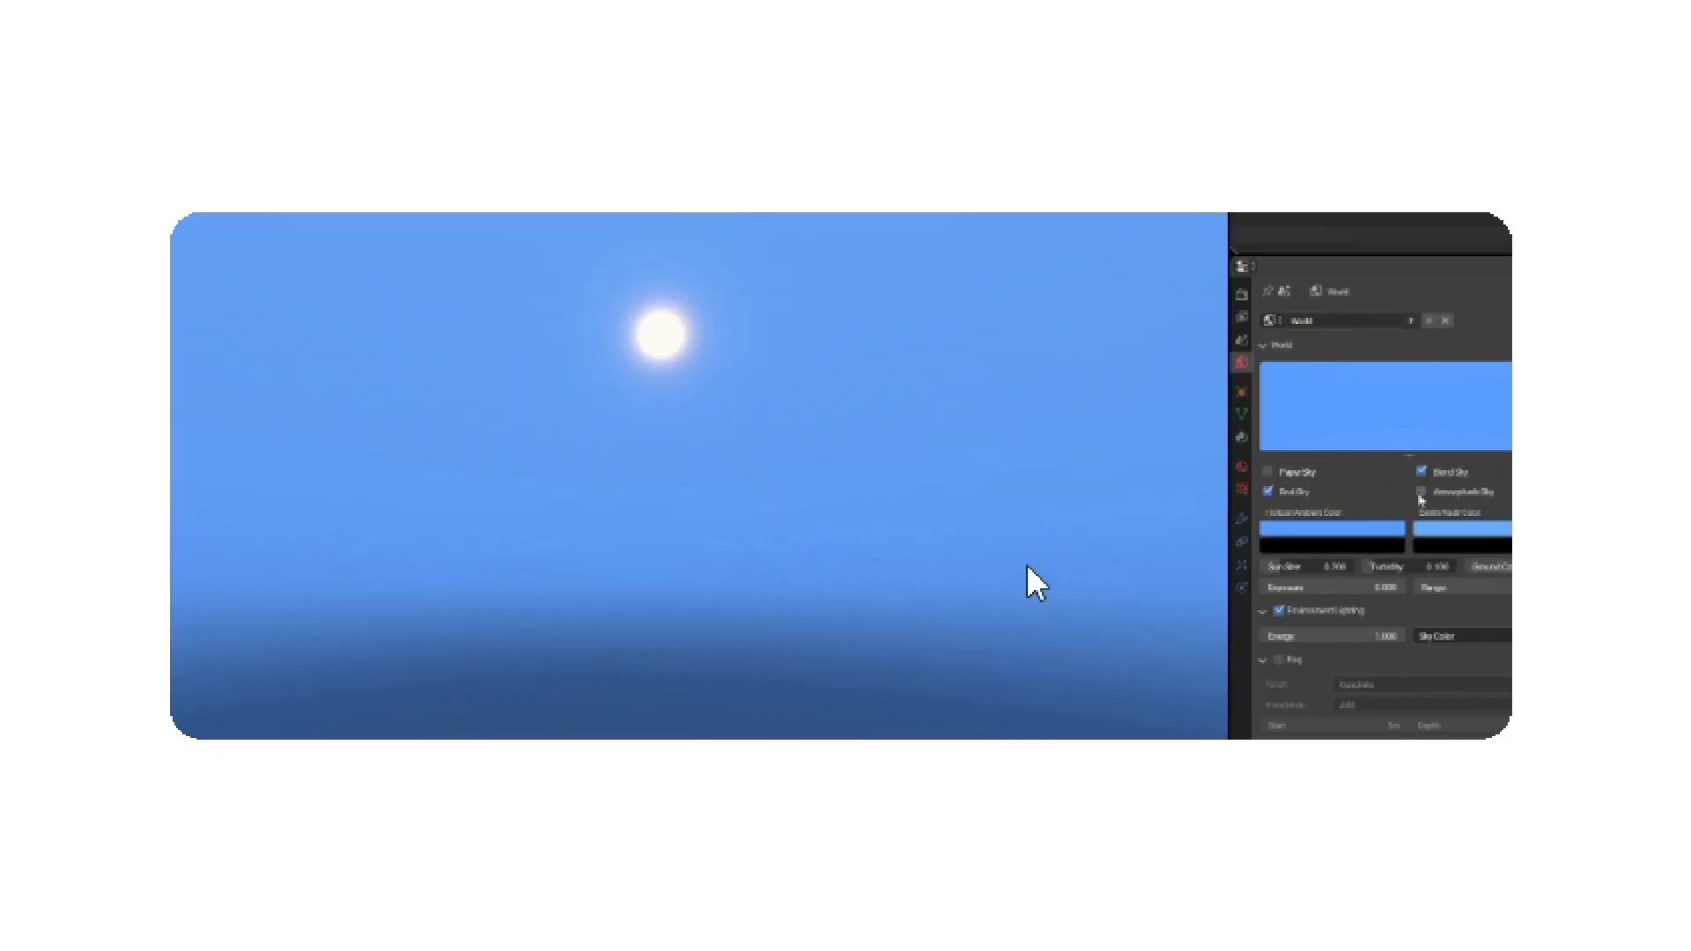
Enable Atmospheric Sky in World properties to give the blue sky a hazy horizon.
click(1422, 493)
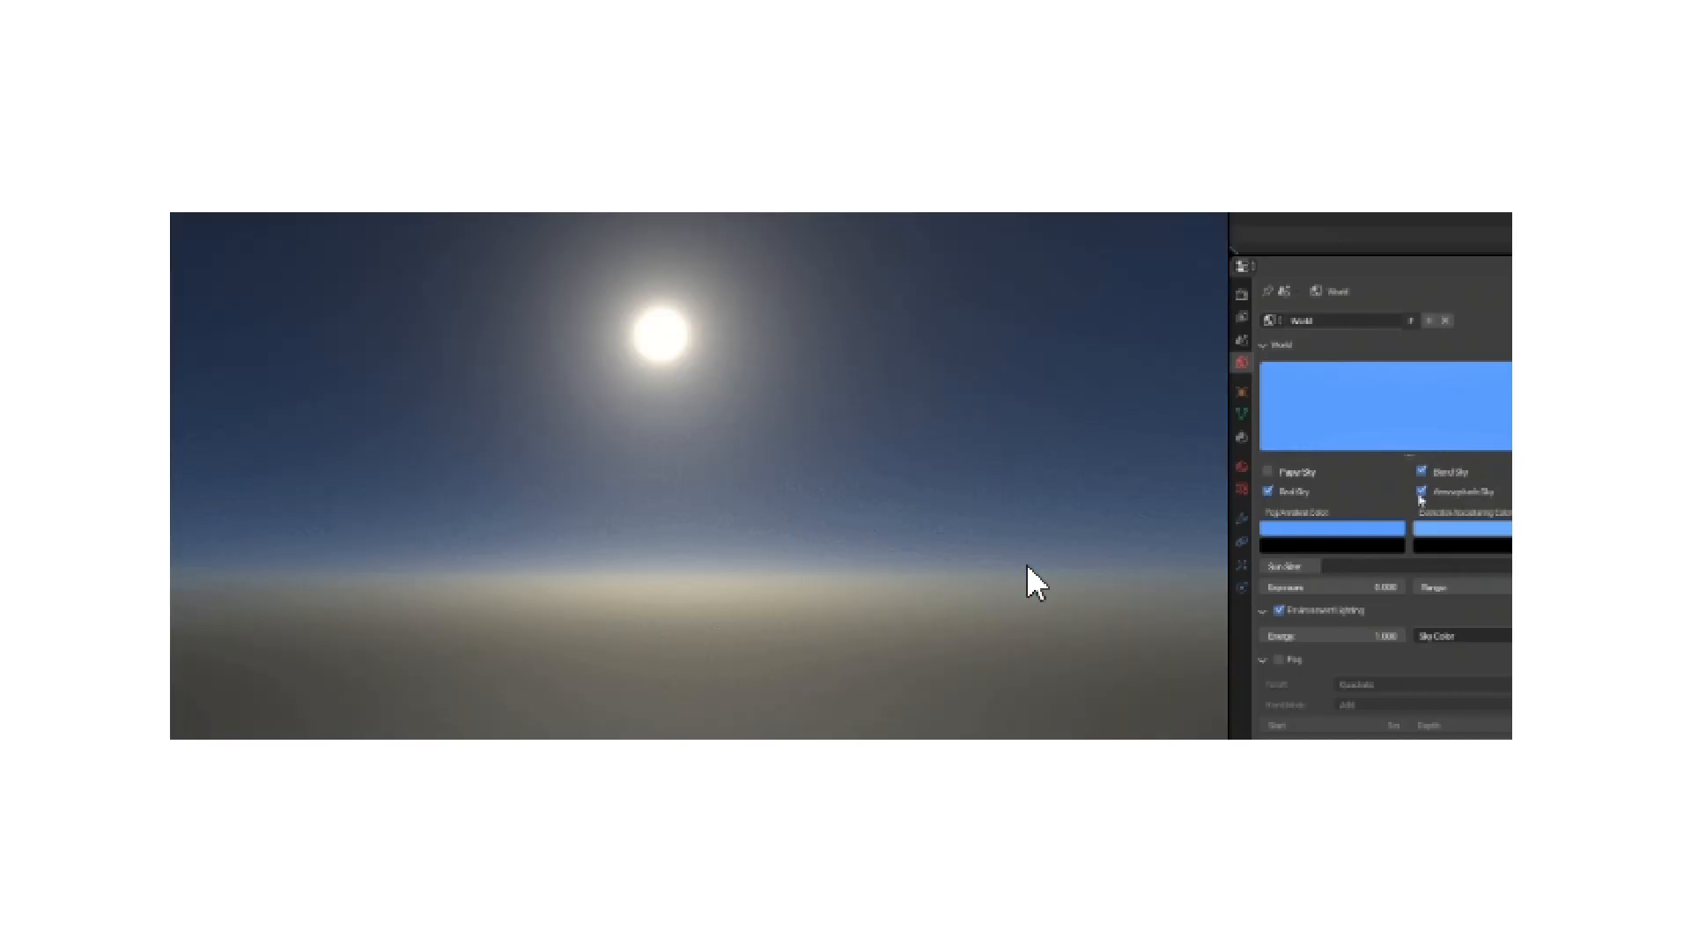
click(1424, 493)
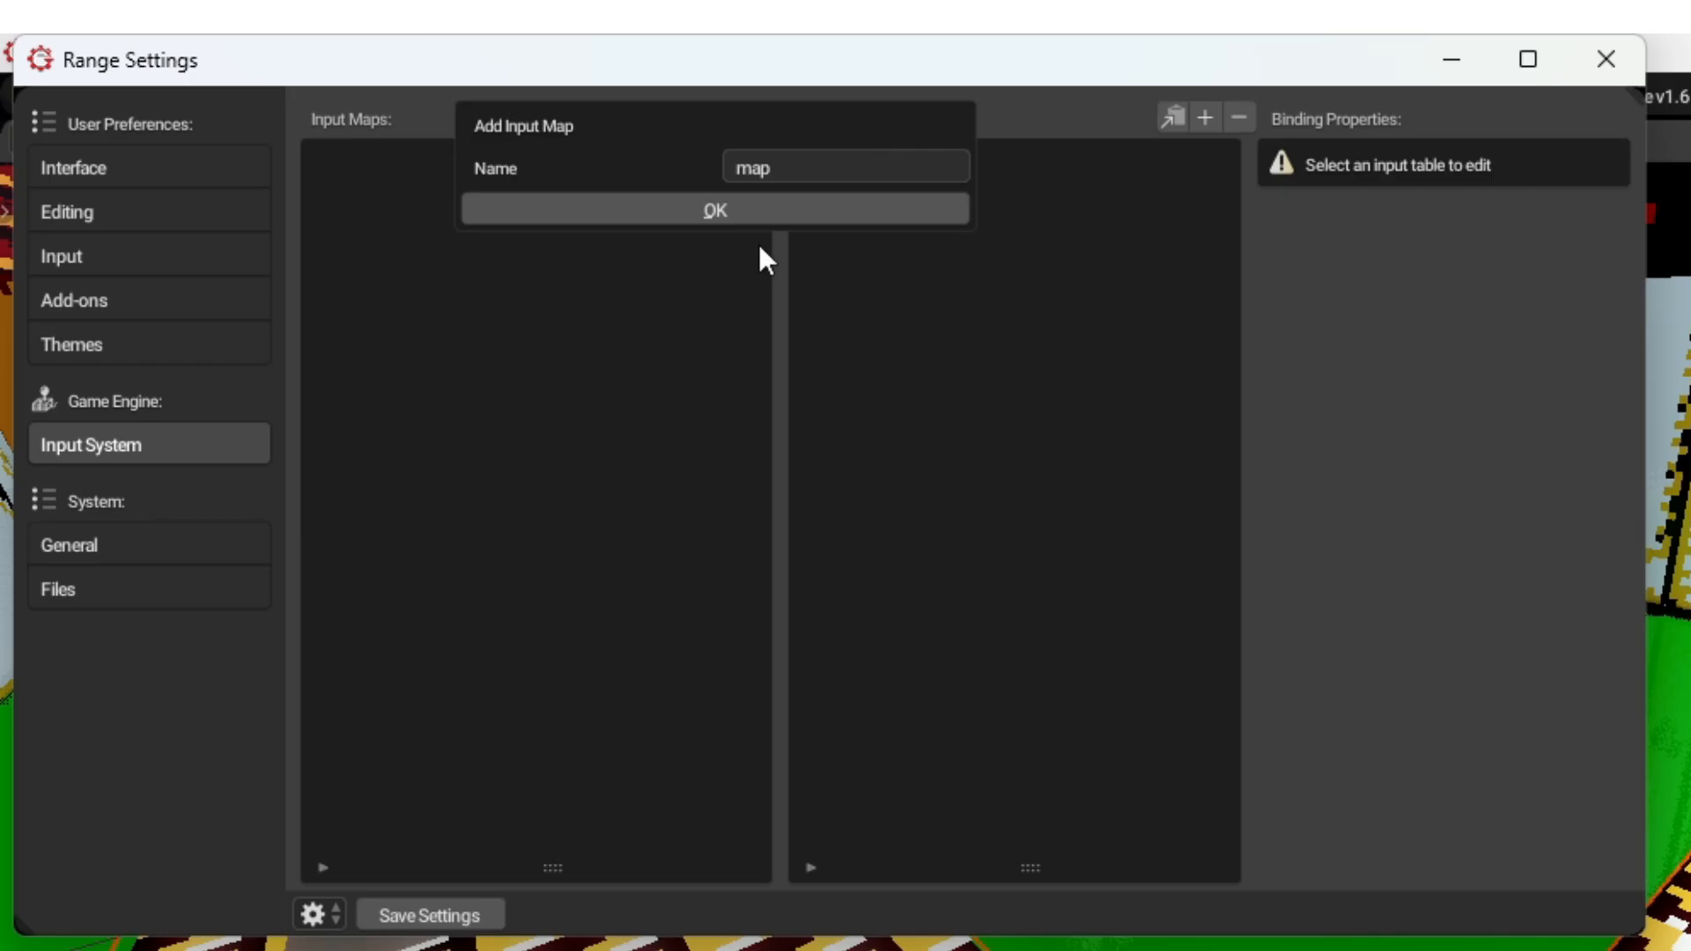
Confirm the input map 'map' and add an input table named 'inputs' to it.
click(713, 209)
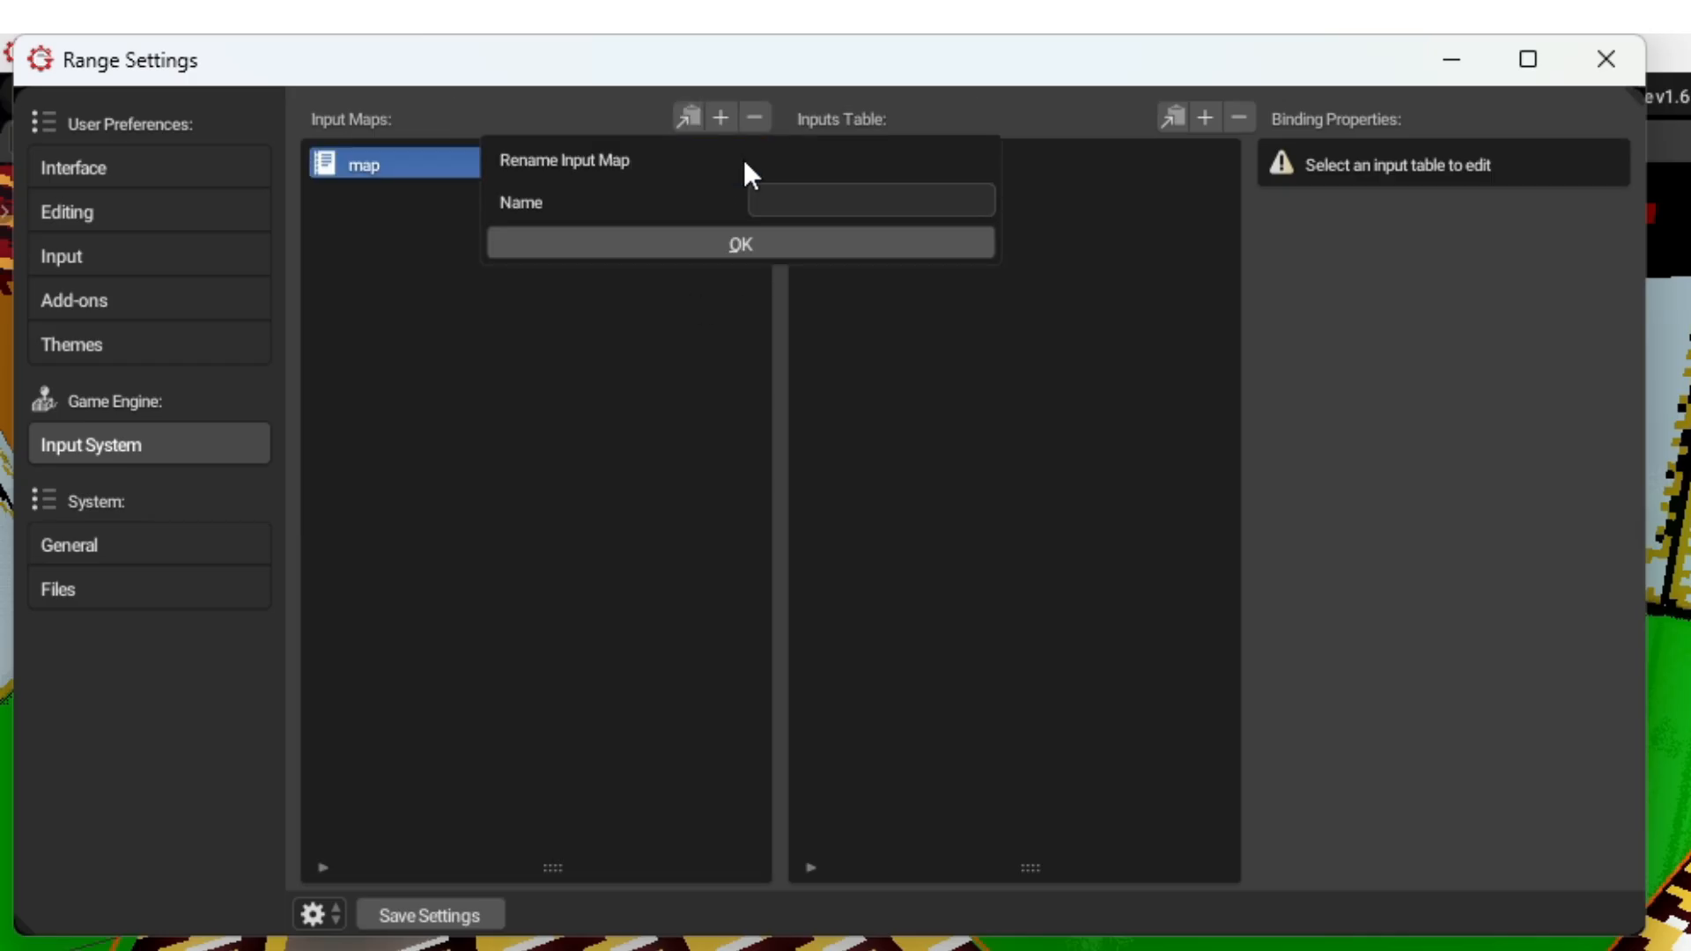
click(740, 243)
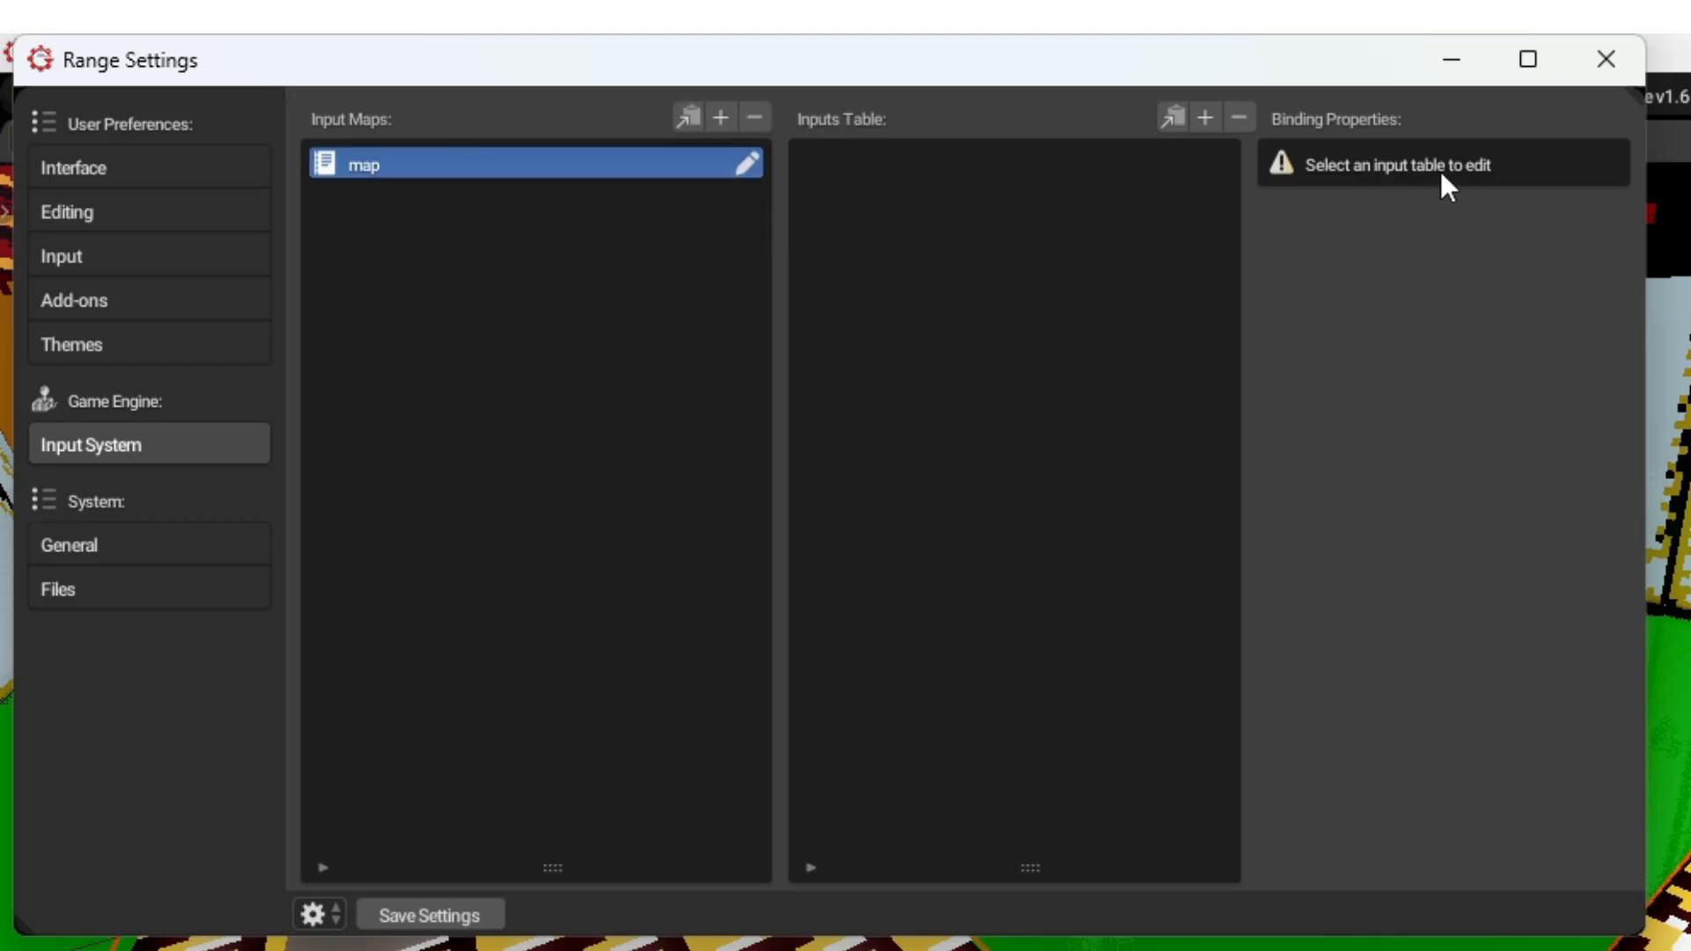
click(1205, 118)
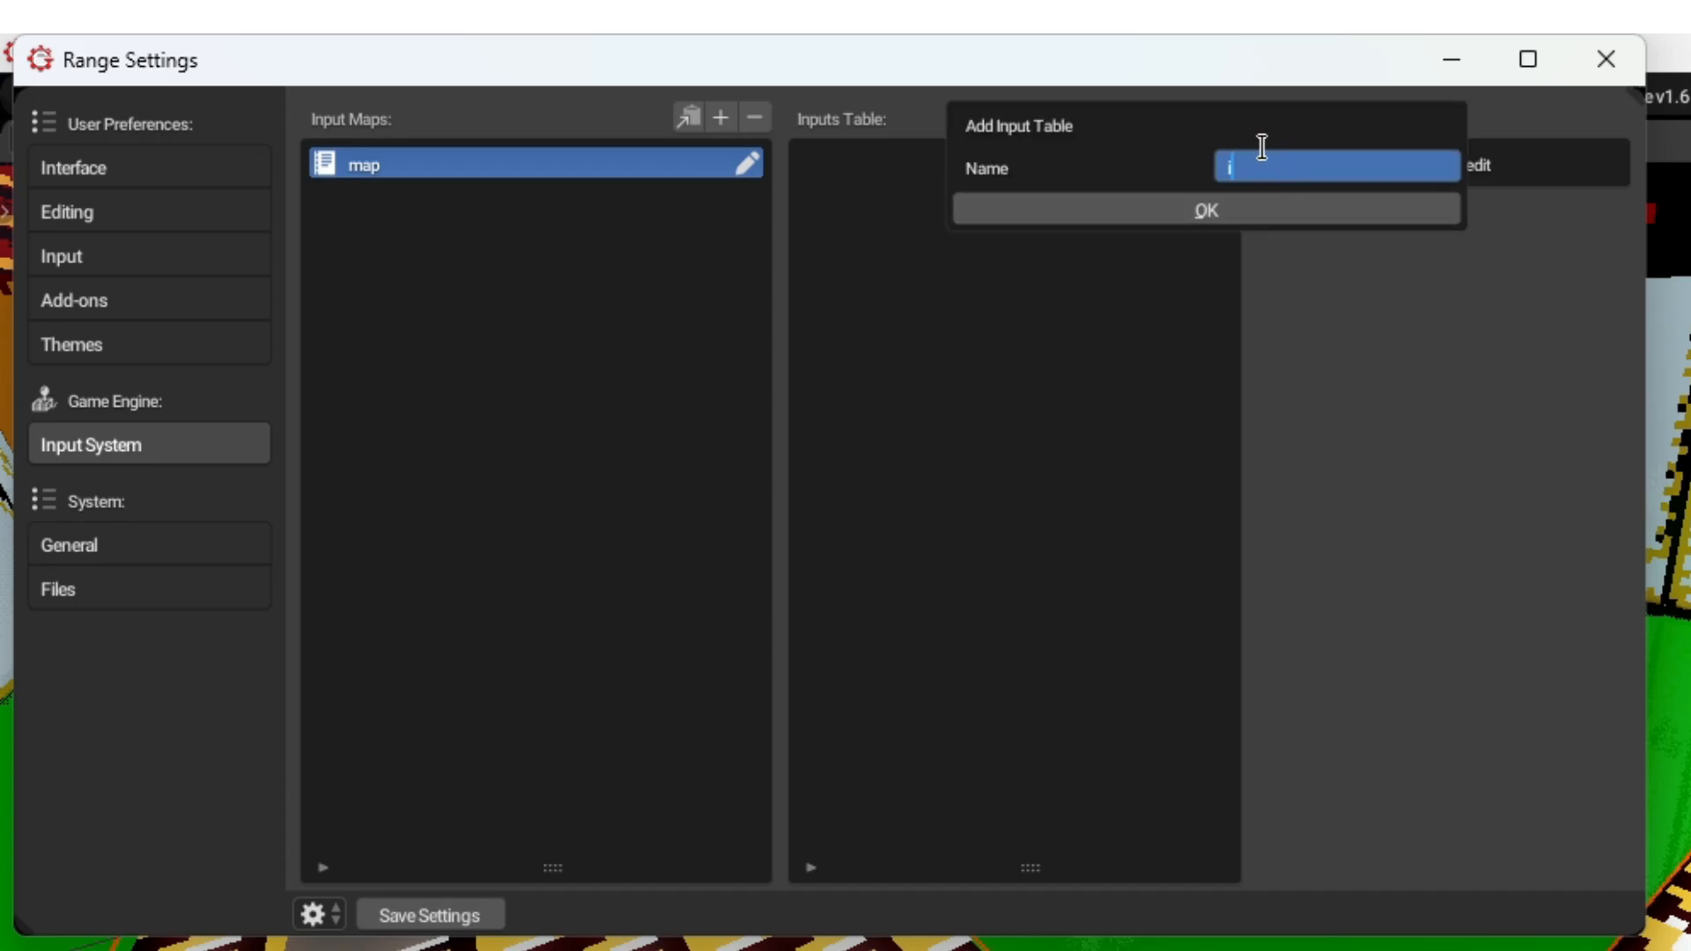
text(nput)
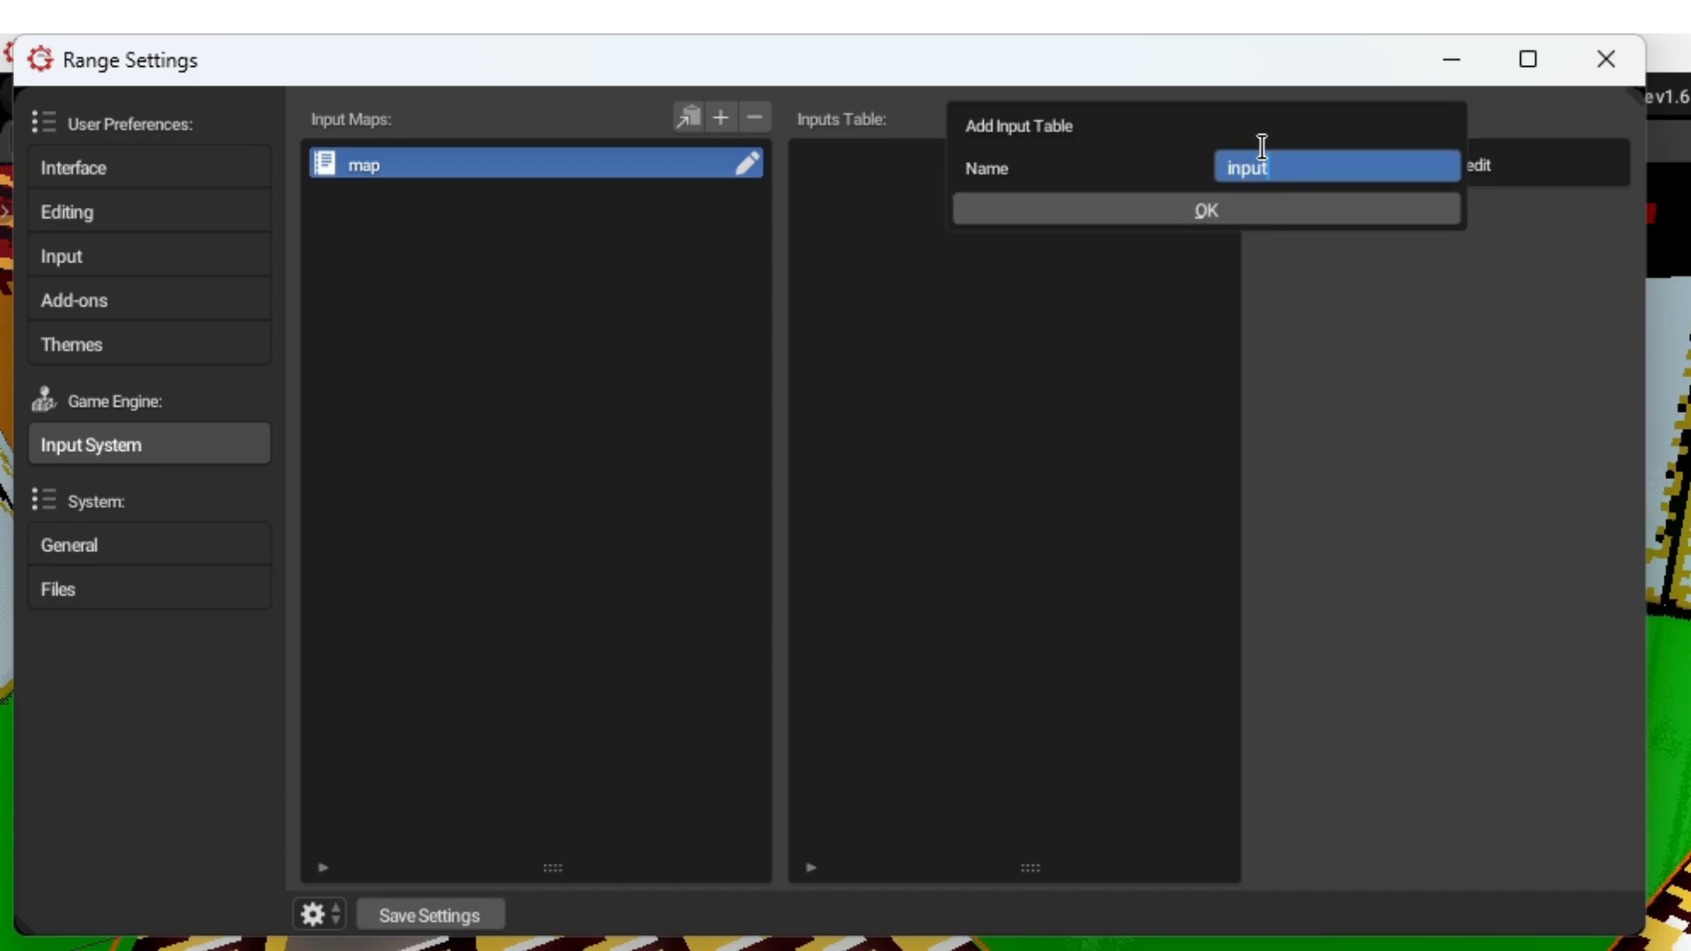
click(1205, 210)
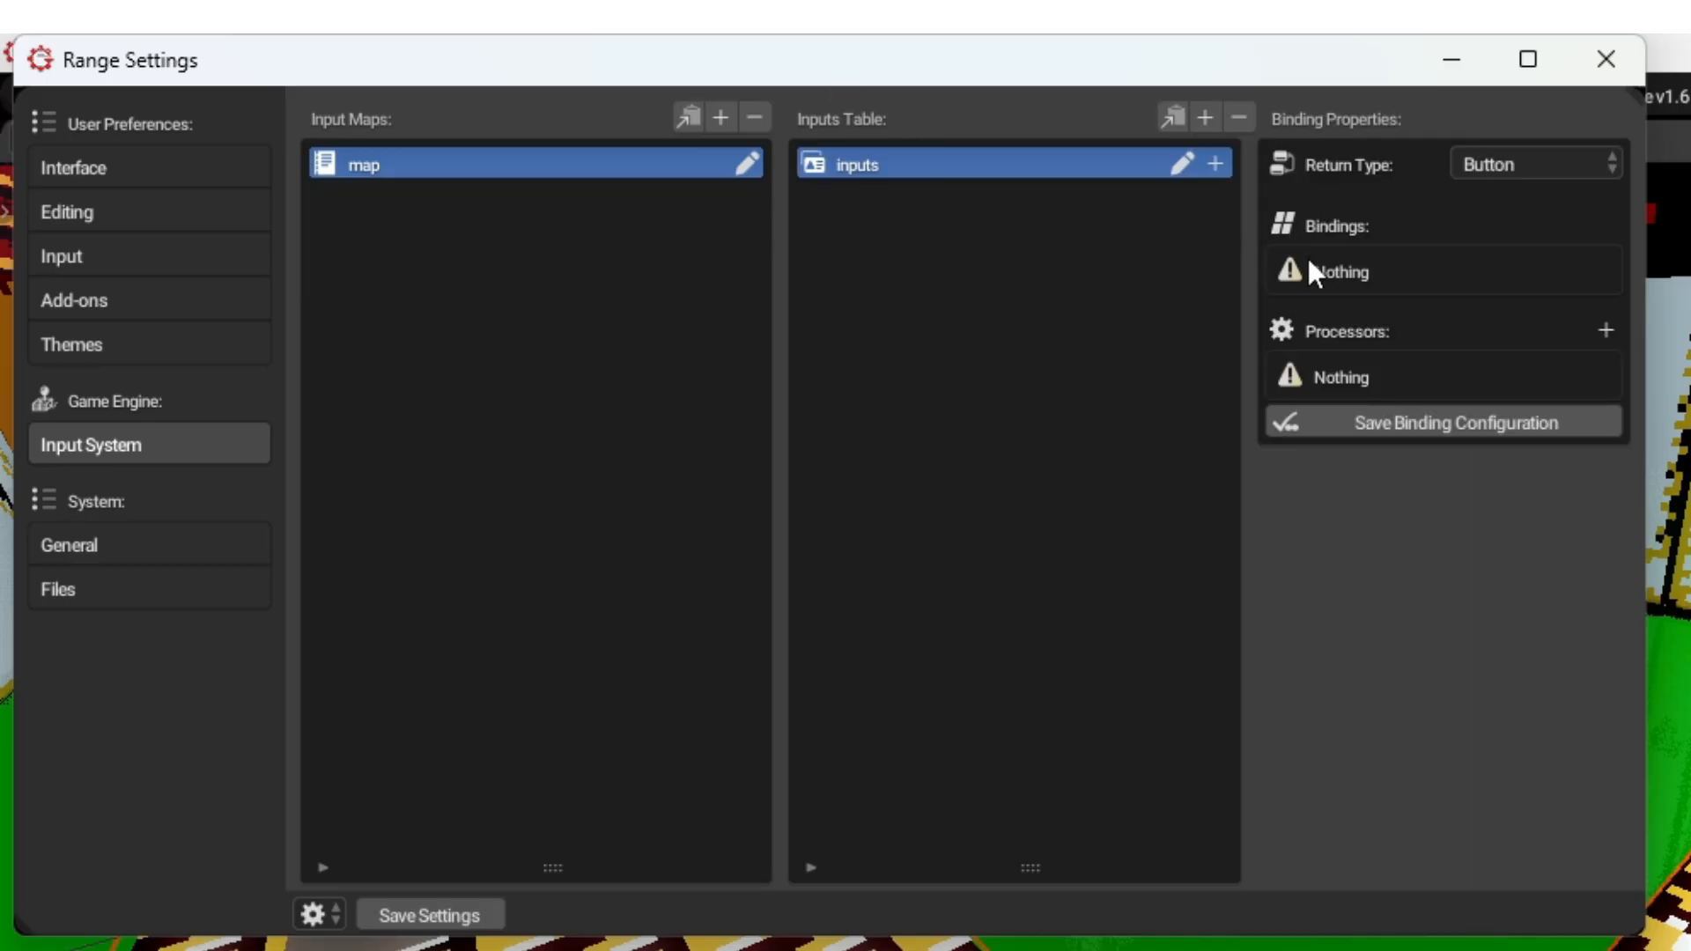
mouse_move(1607, 340)
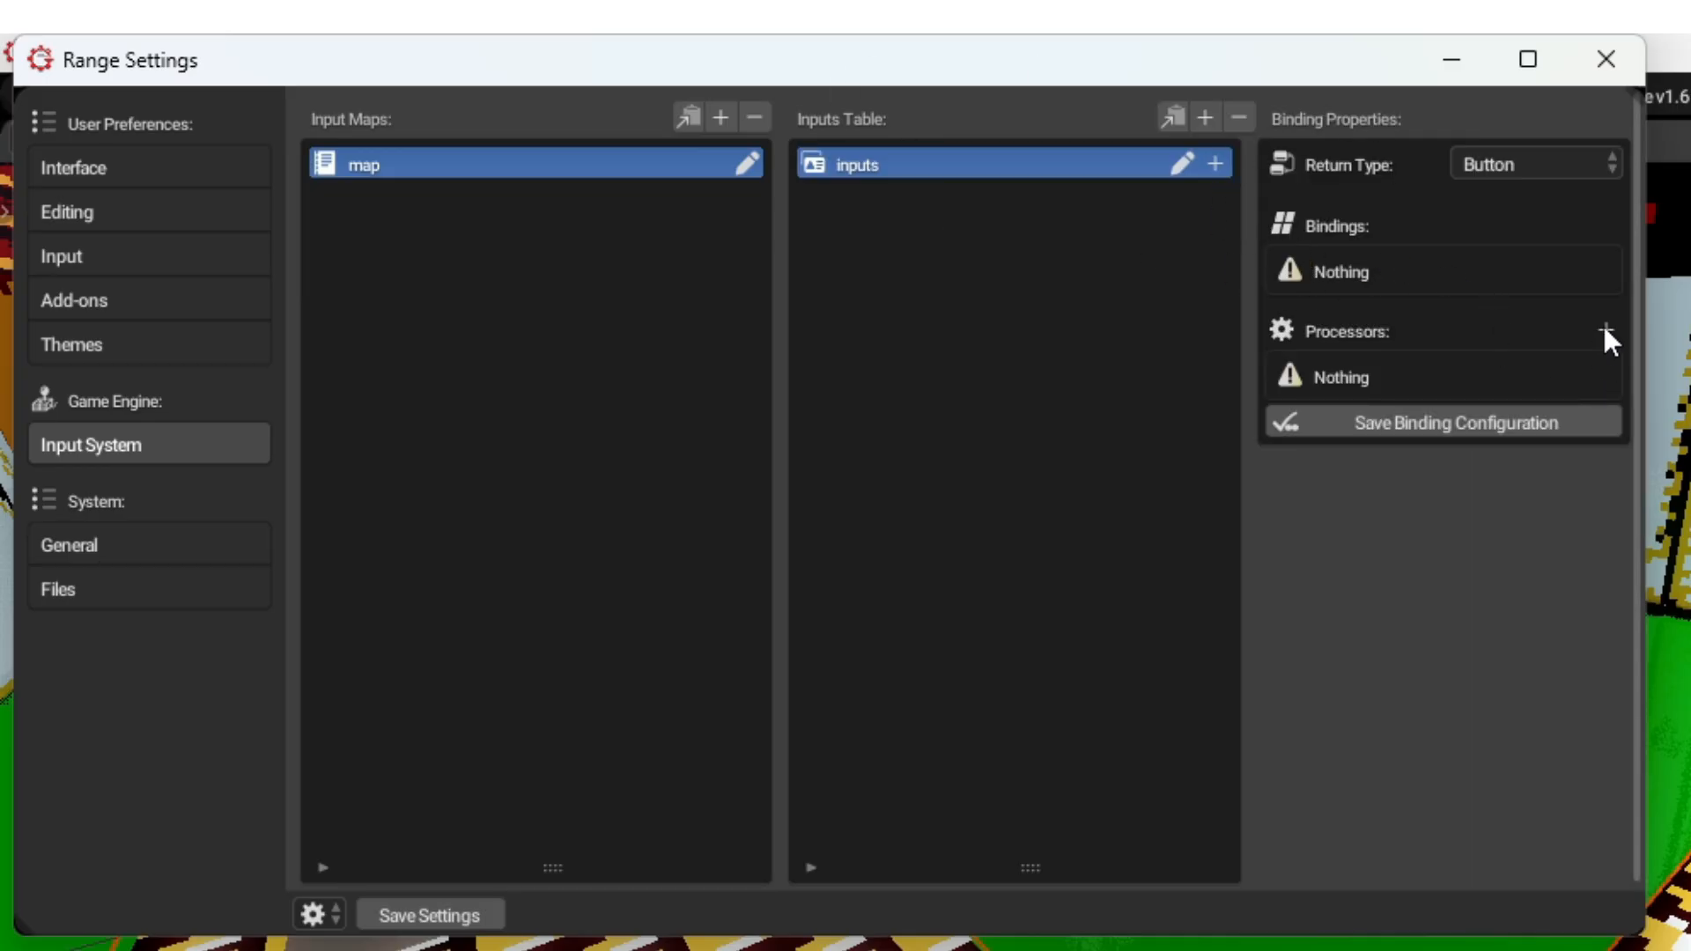
Try Return Type Value then restore Button, and begin adding a processor from the type list.
click(1533, 163)
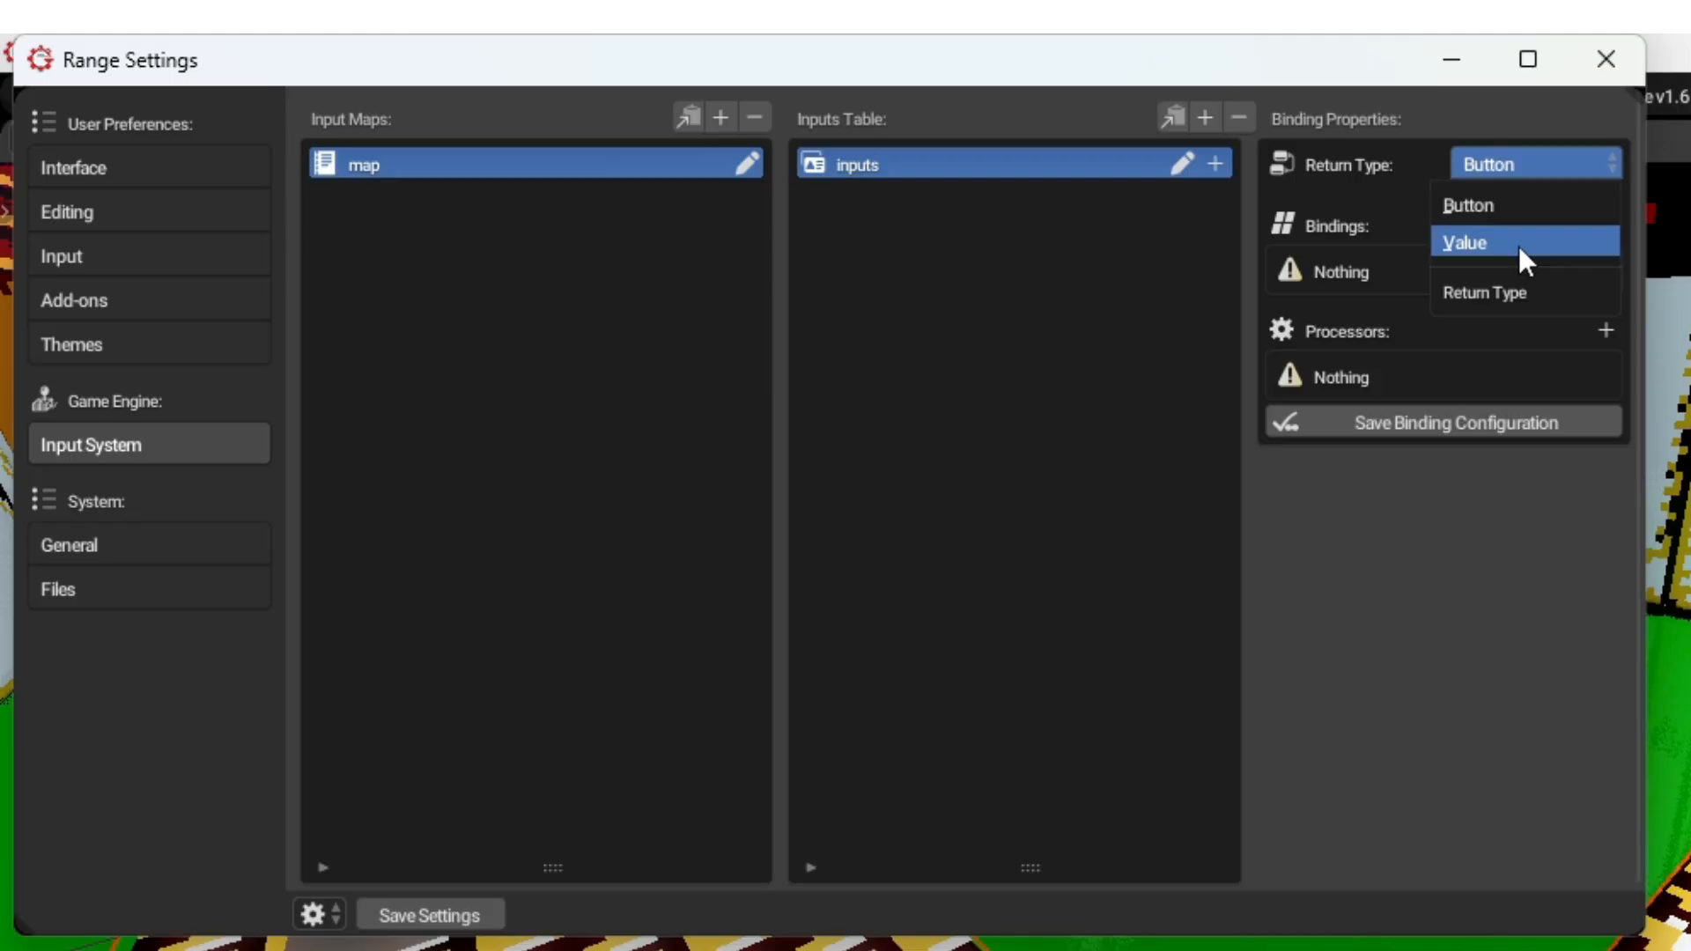
click(1464, 242)
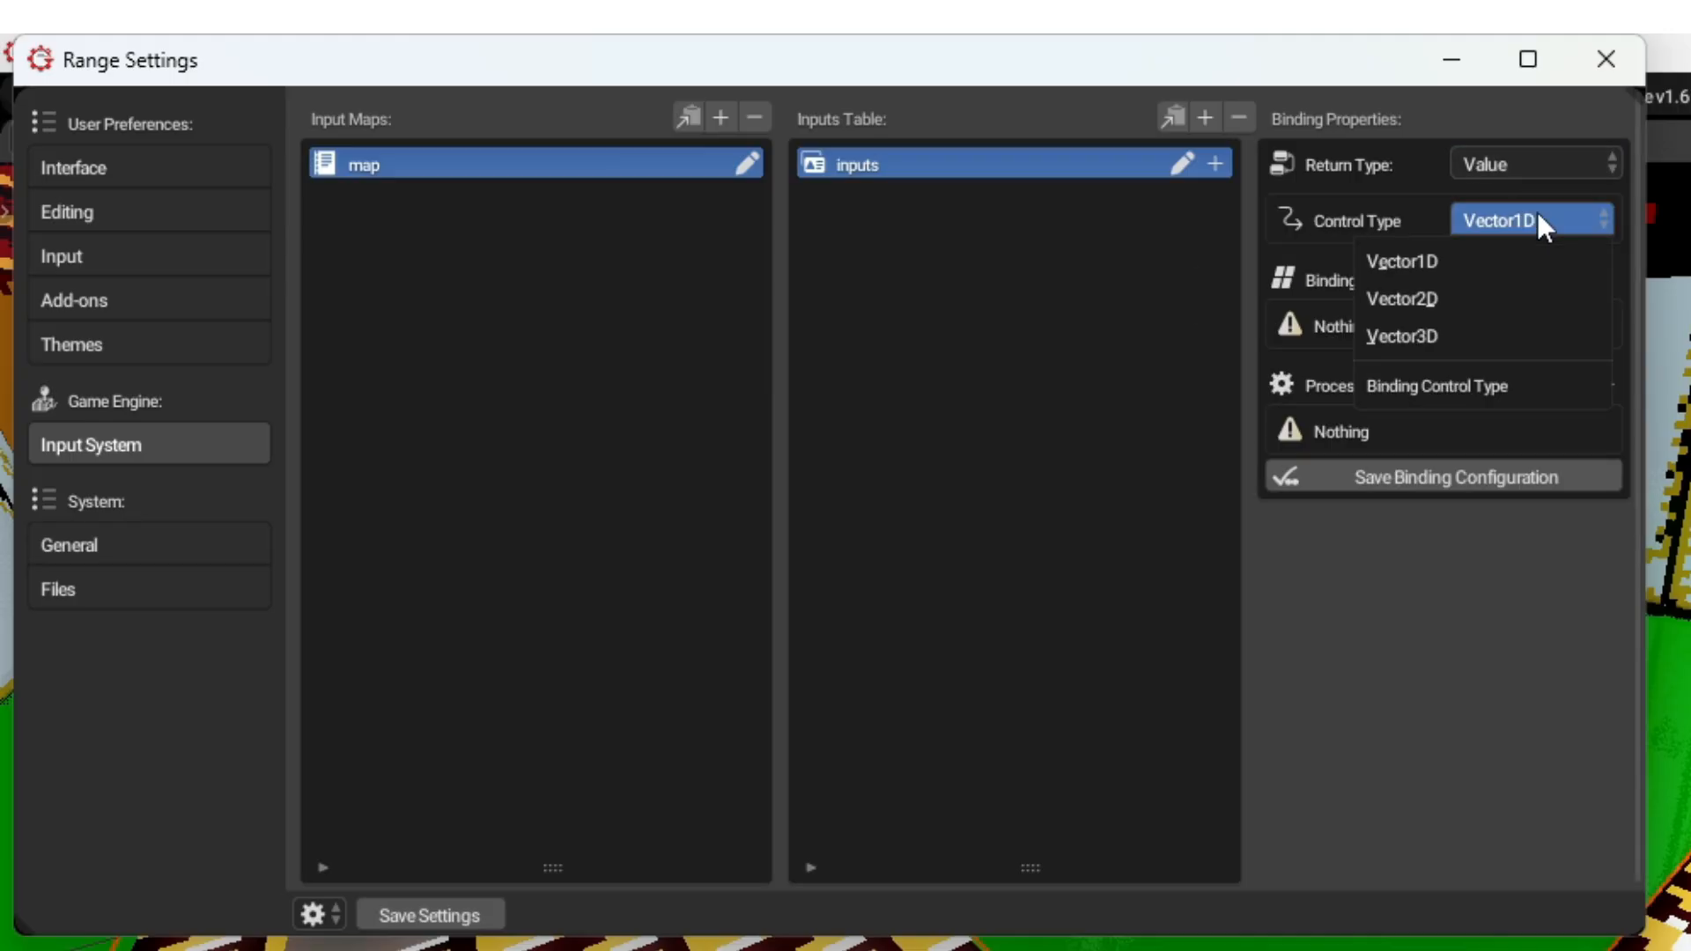
click(1529, 164)
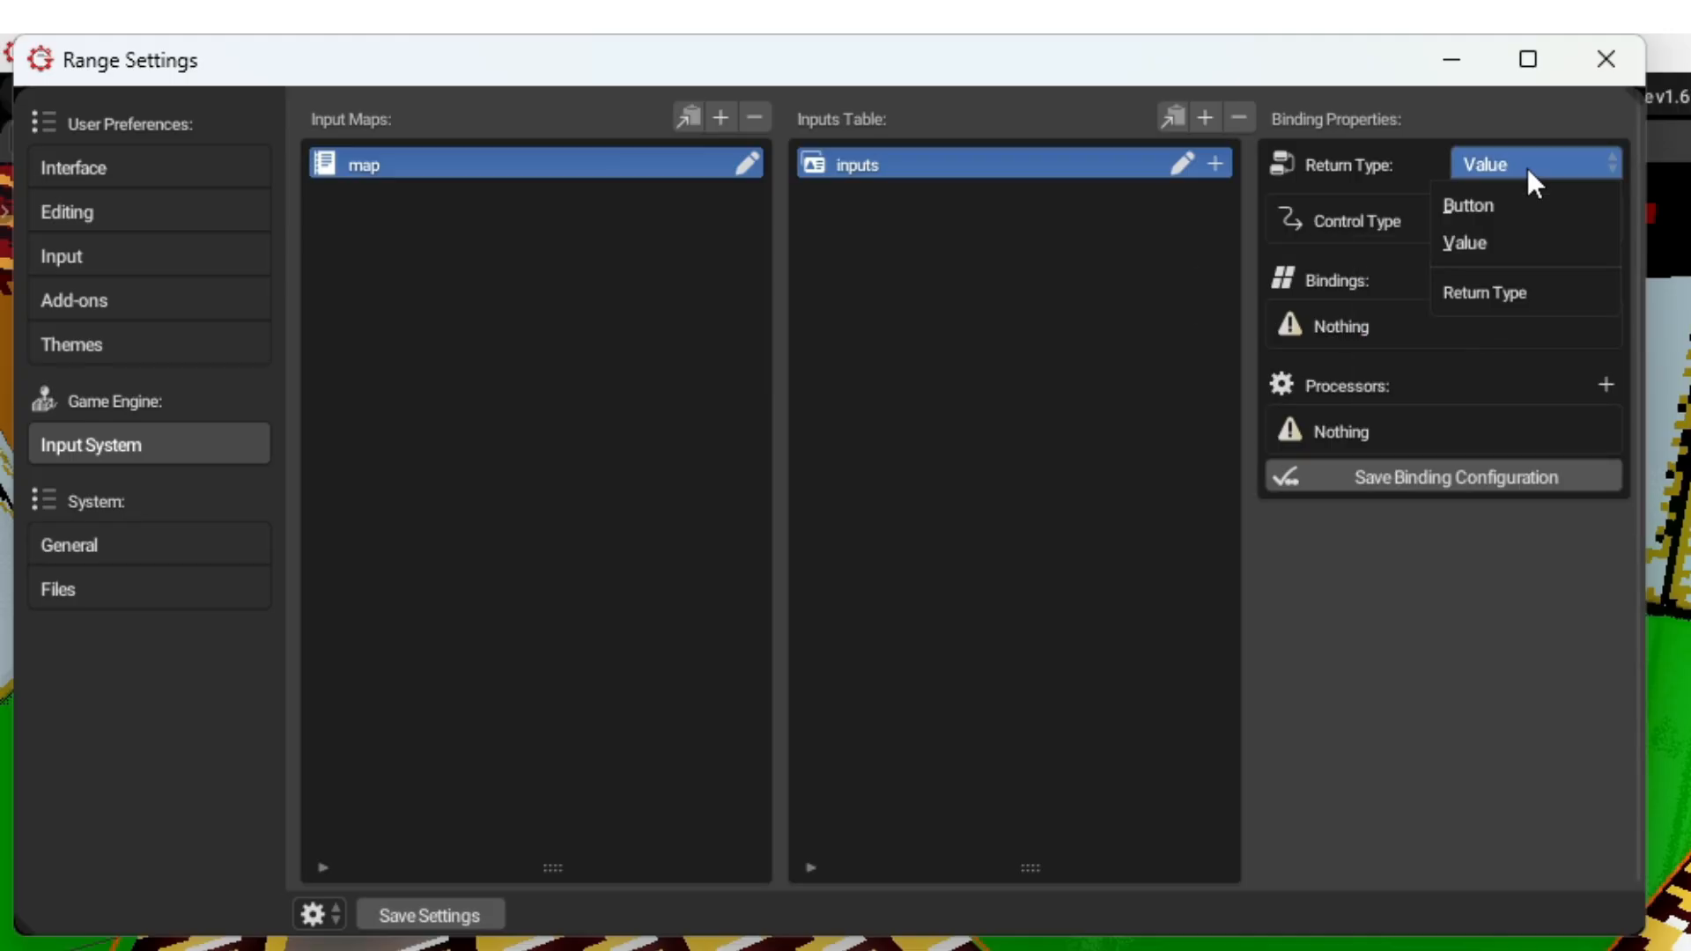
click(1466, 205)
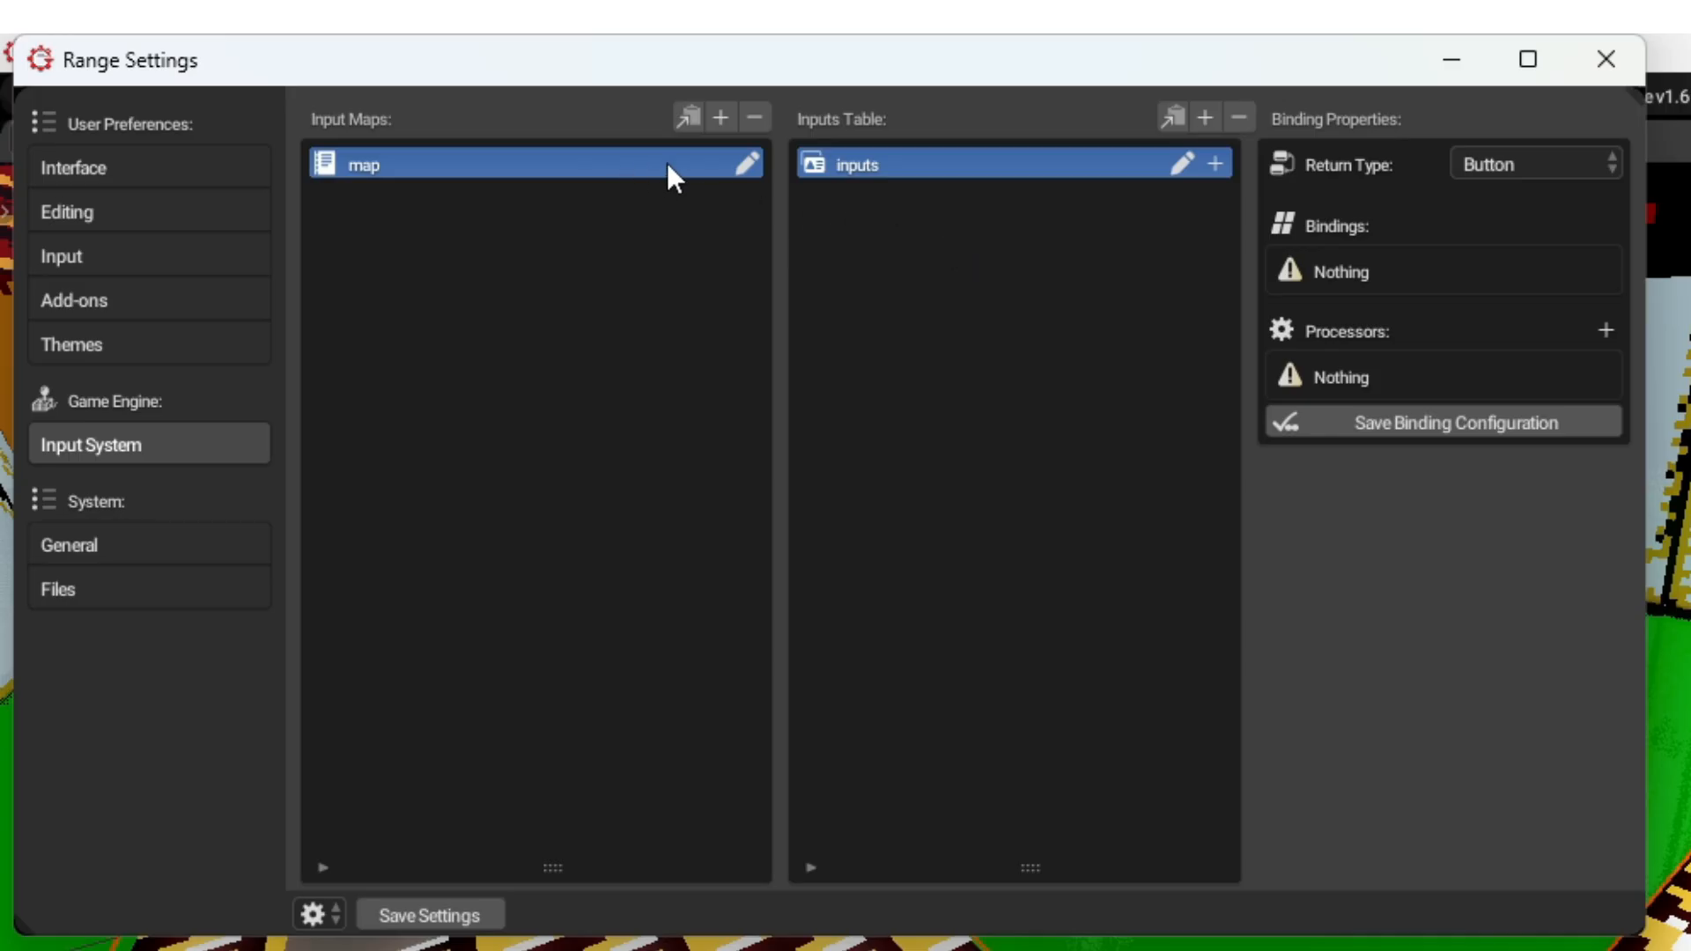
mouse_move(1314, 219)
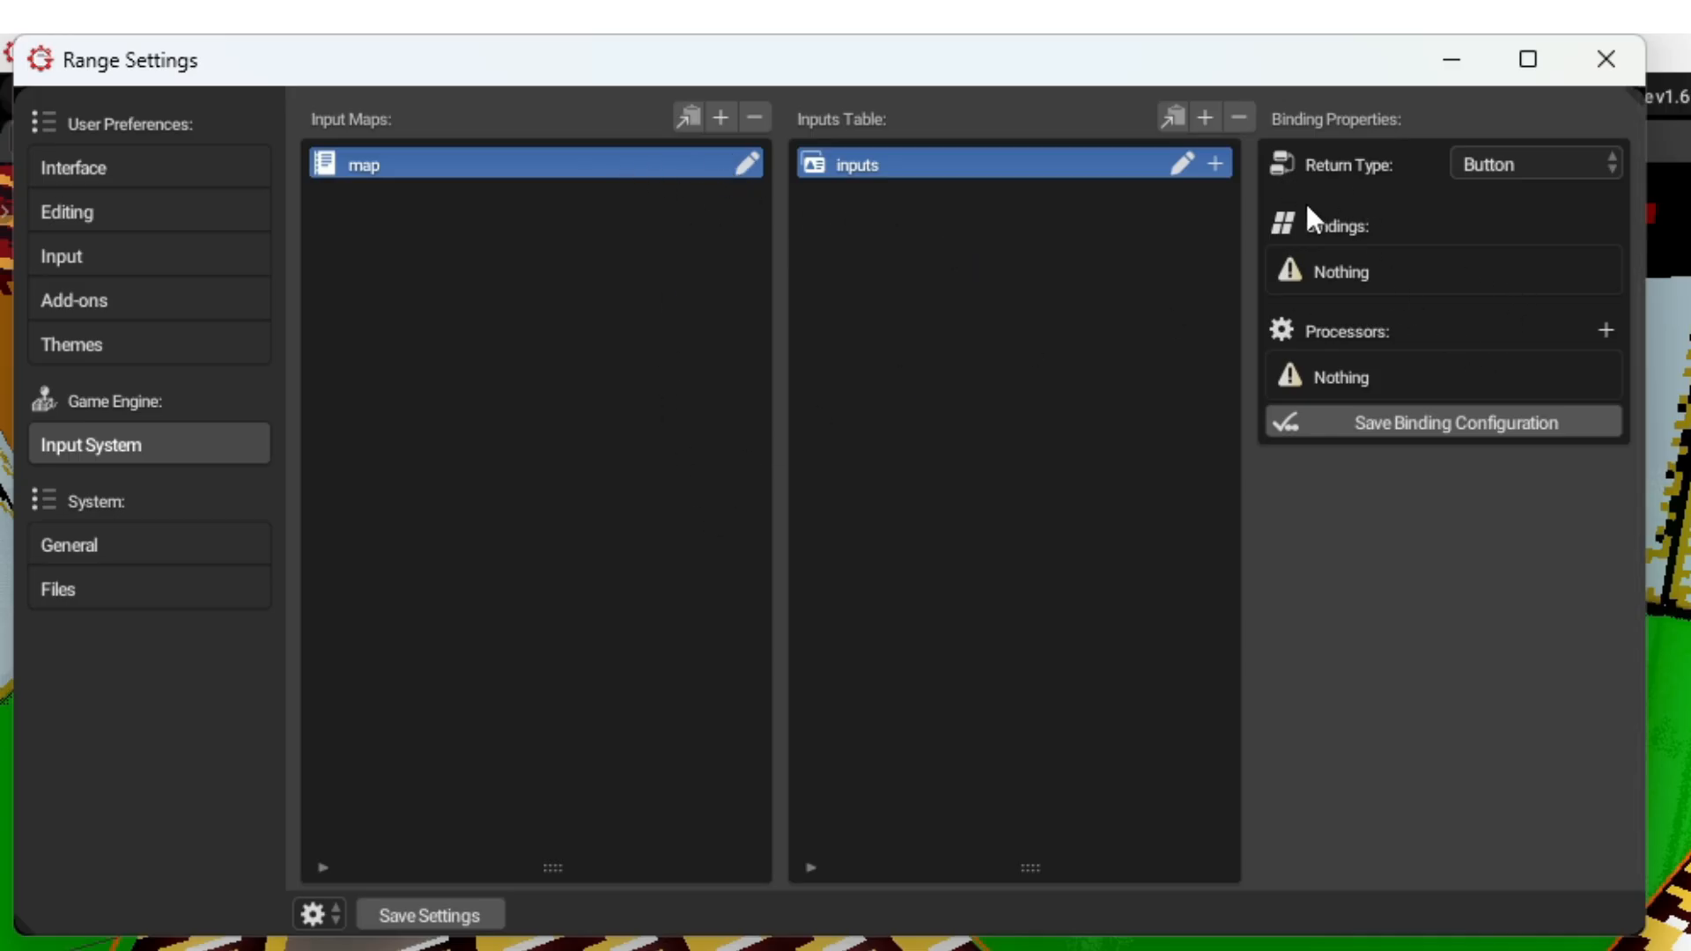
click(1607, 329)
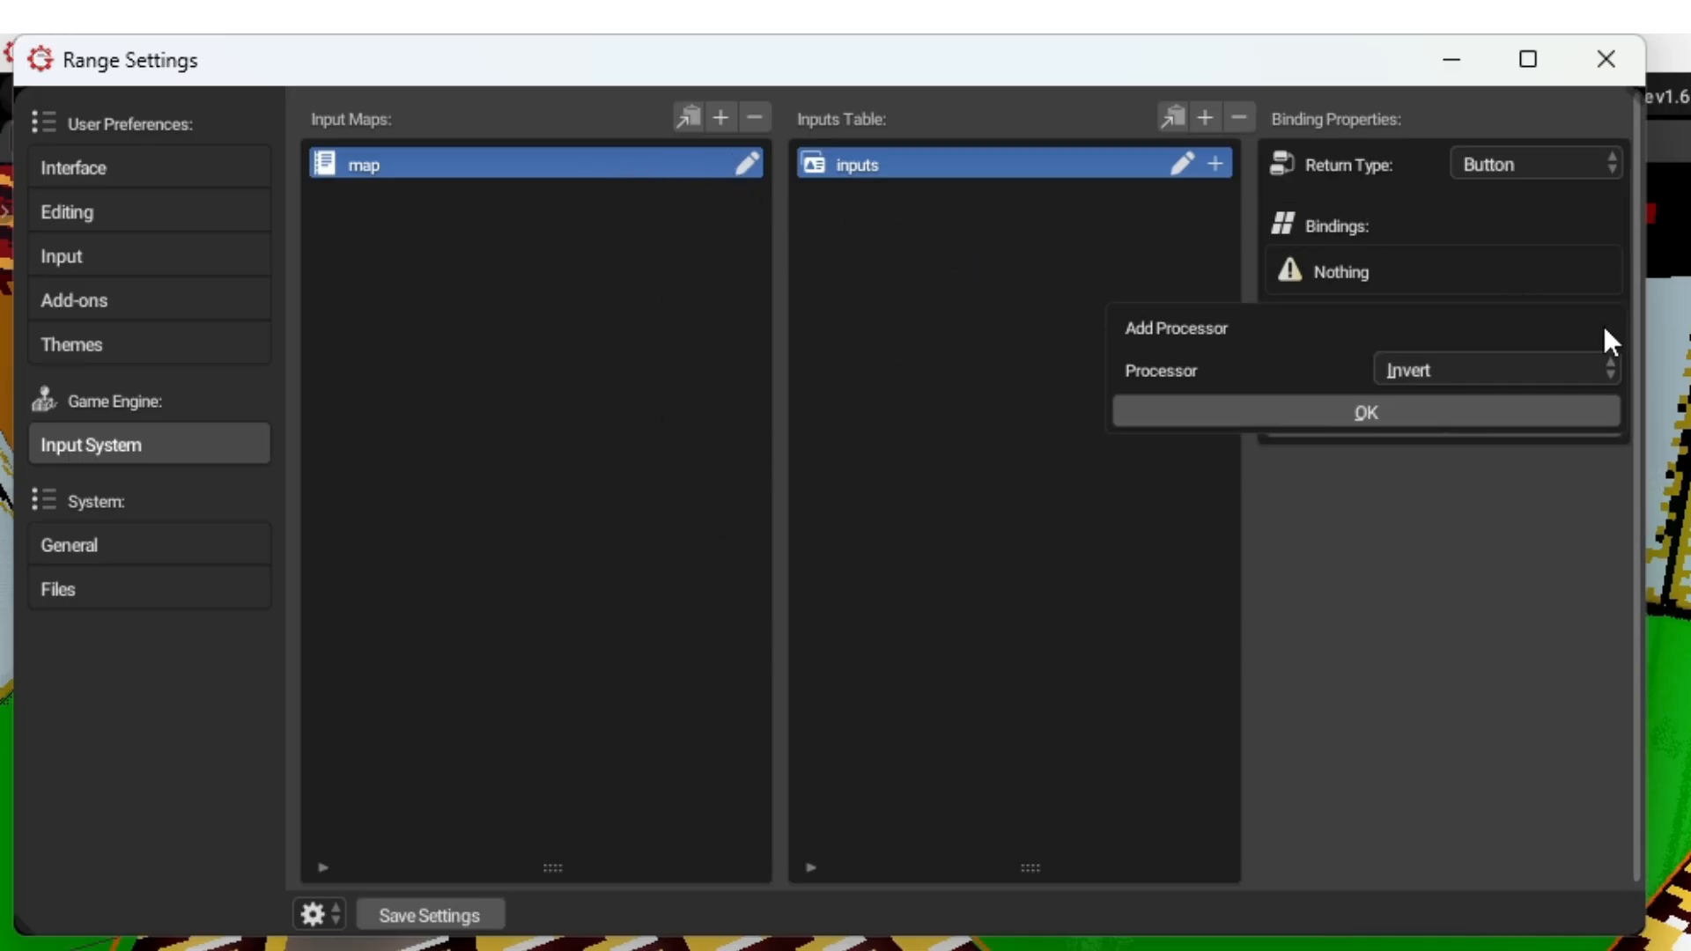
click(1496, 368)
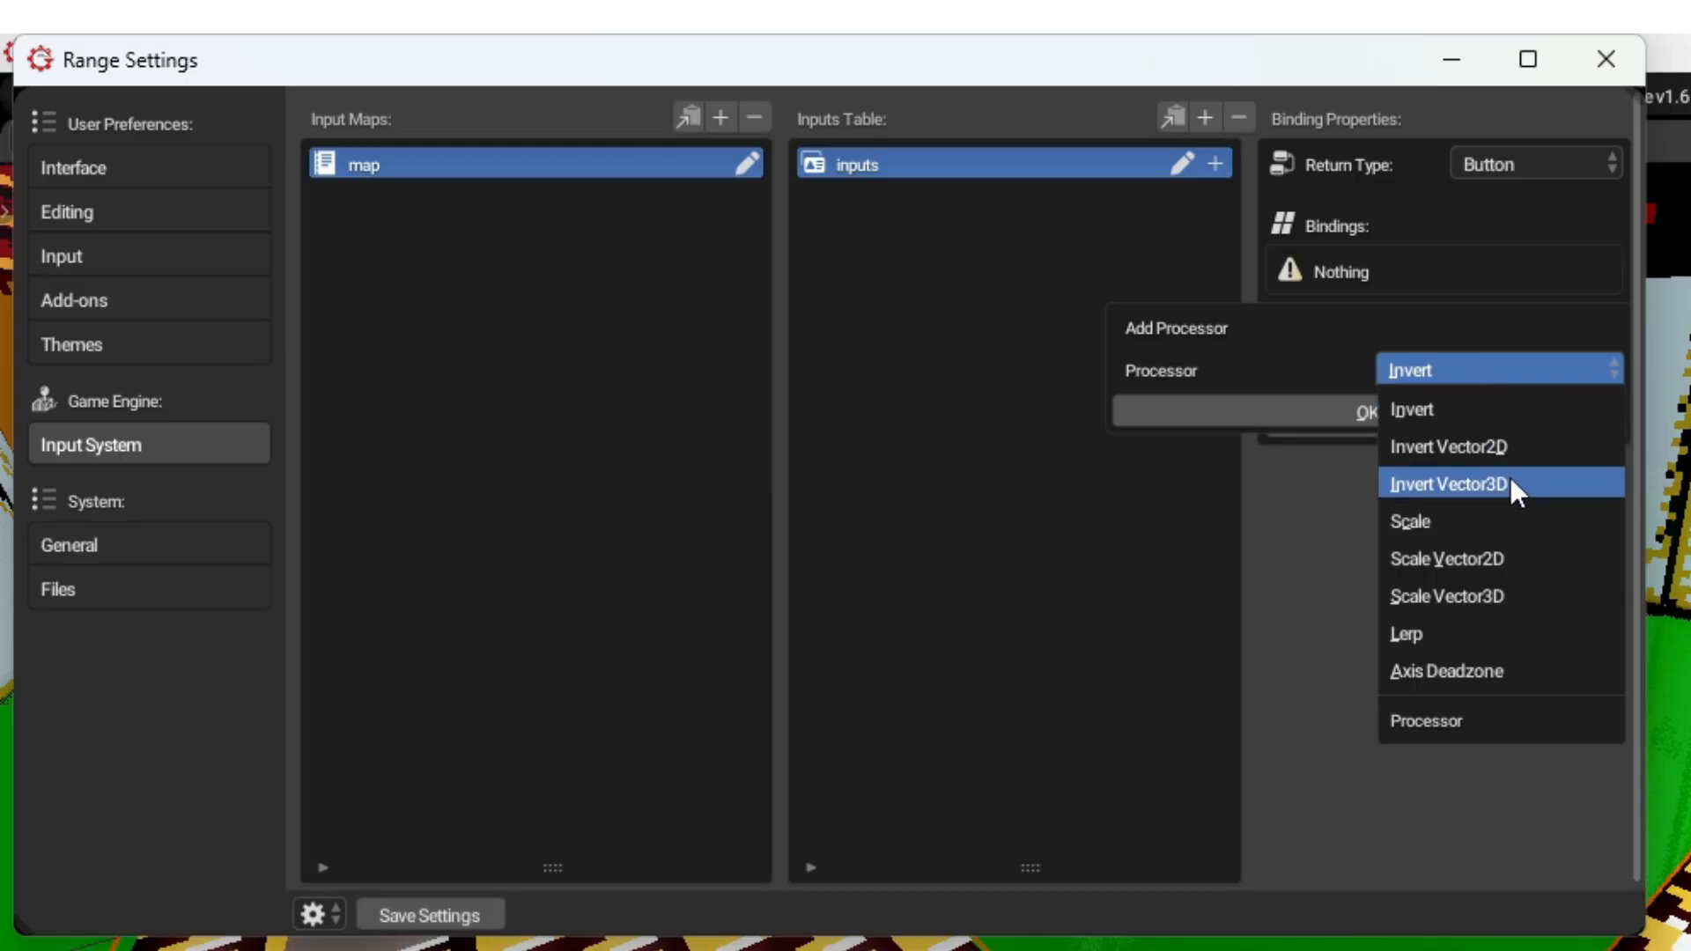
mouse_move(1499, 670)
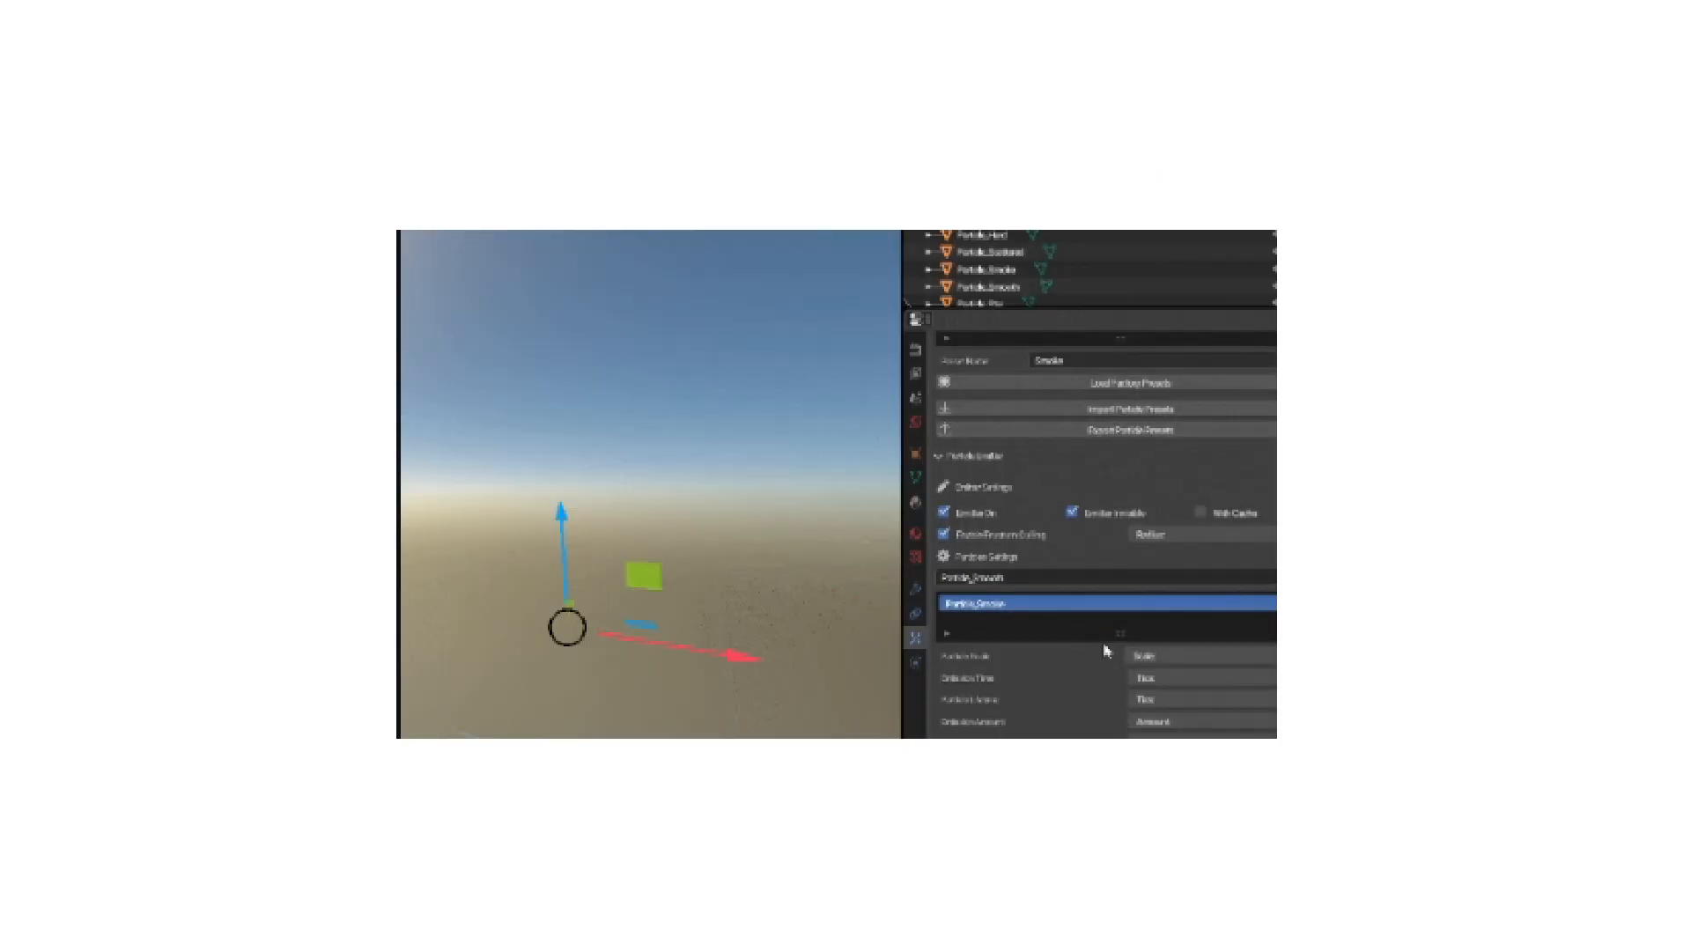
Select Particle_Smoke in the Particle Emitter's particle settings list.
click(1200, 721)
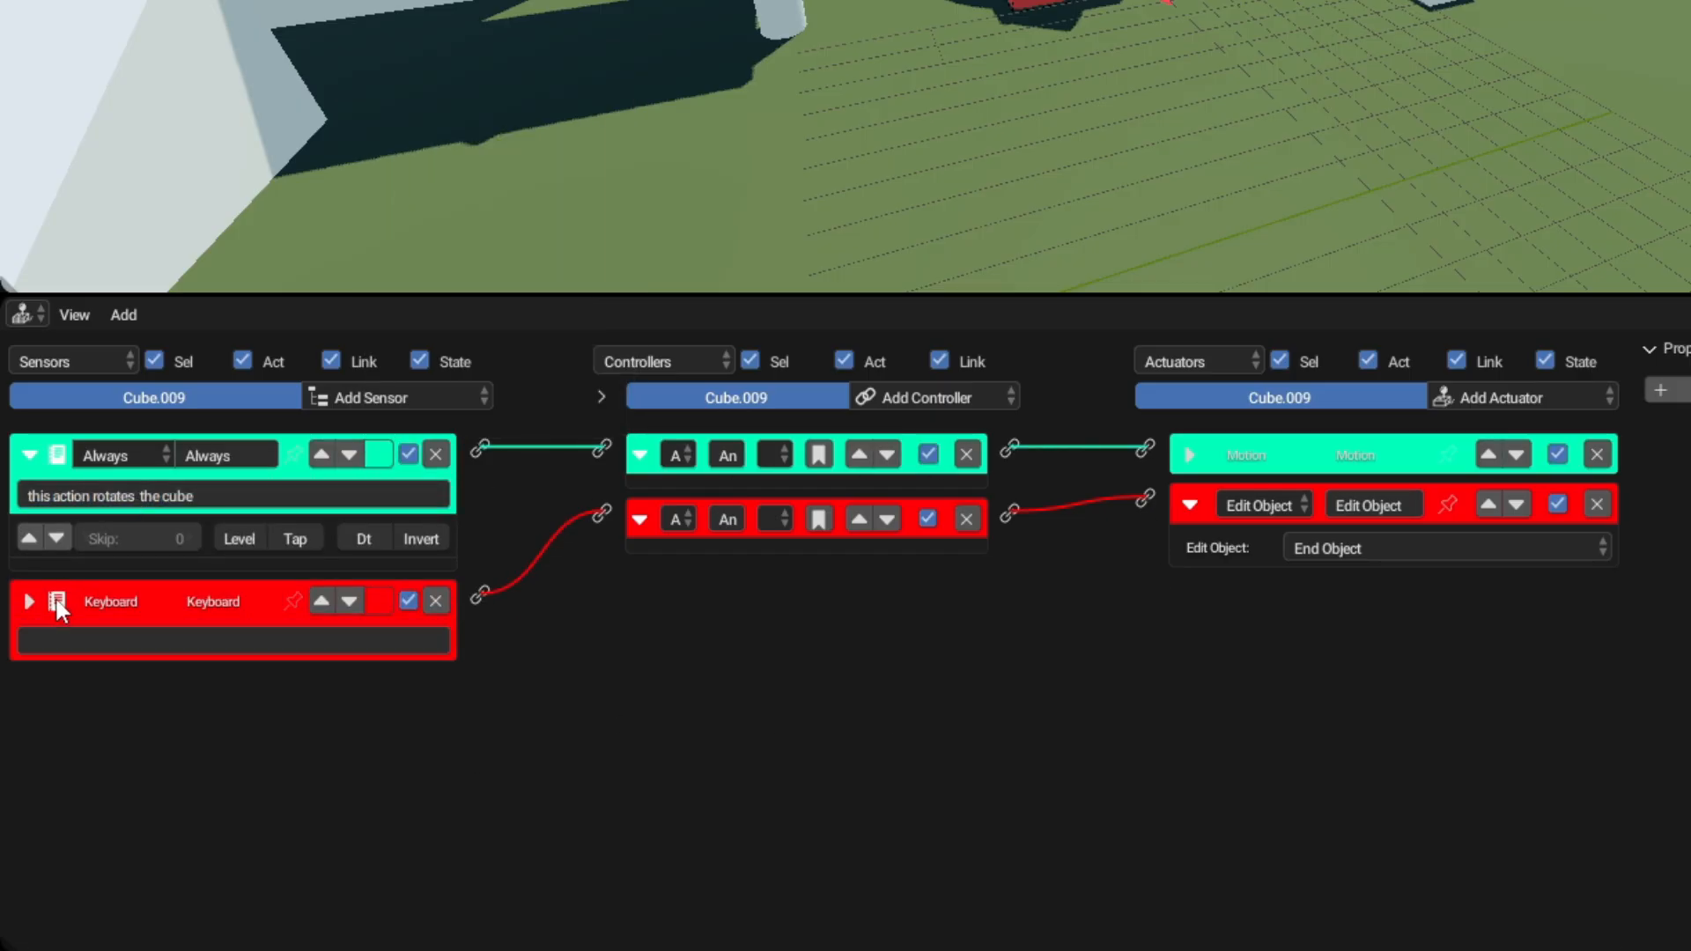
Write 'this action destroys the cube!' in the Keyboard sensor's comment field.
text(this action destroys the cube!)
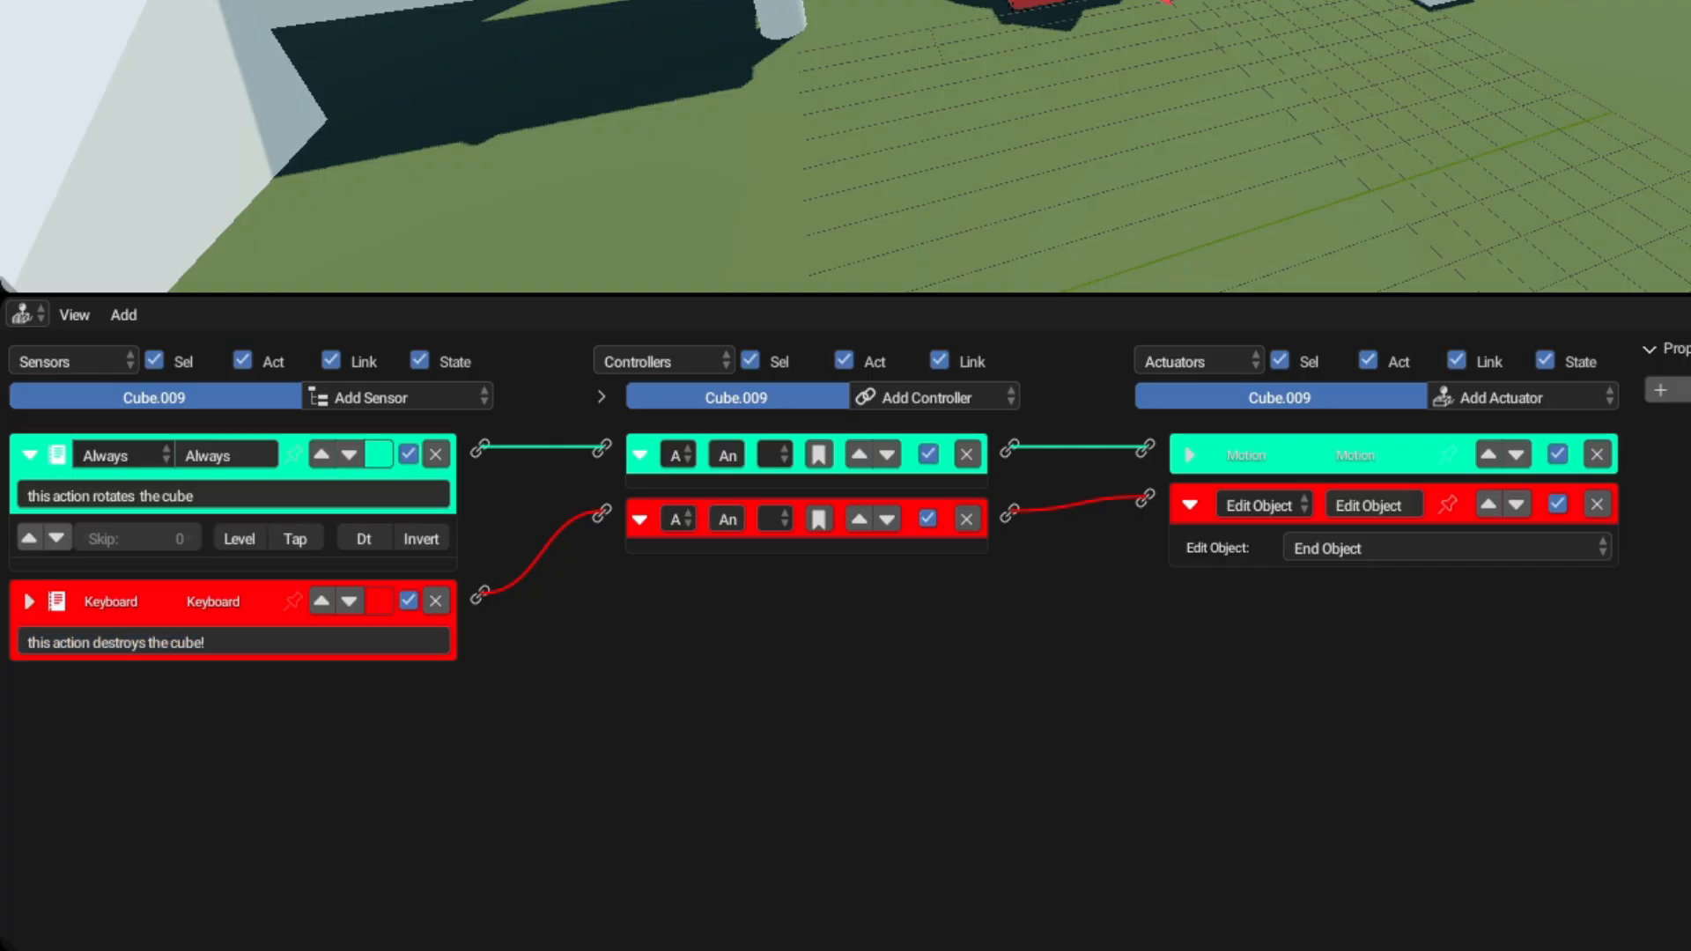